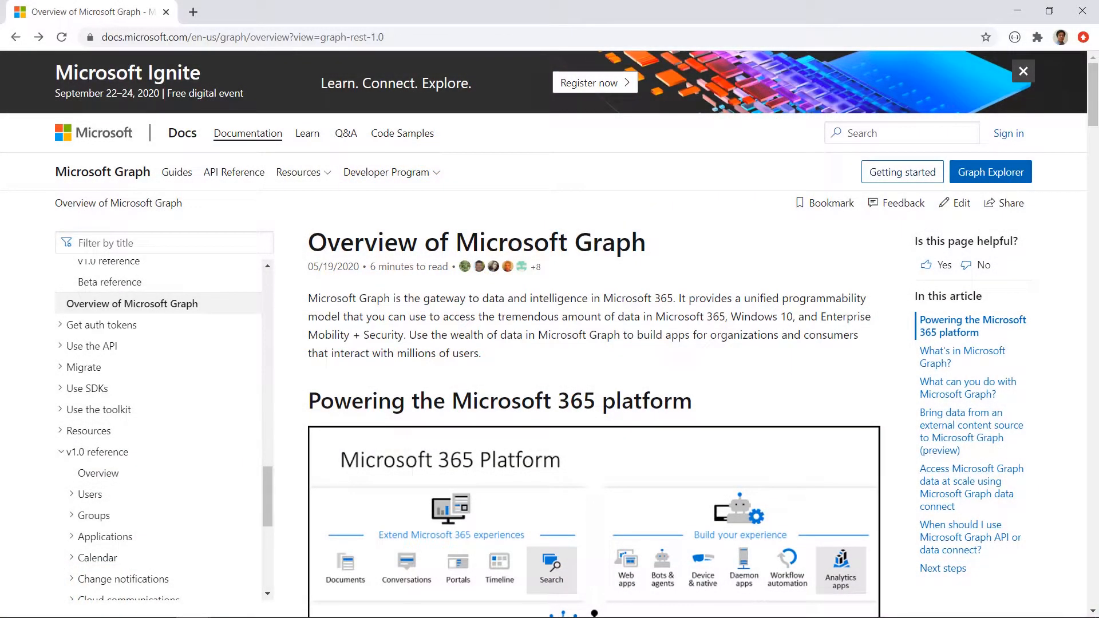
mouse_move(685, 245)
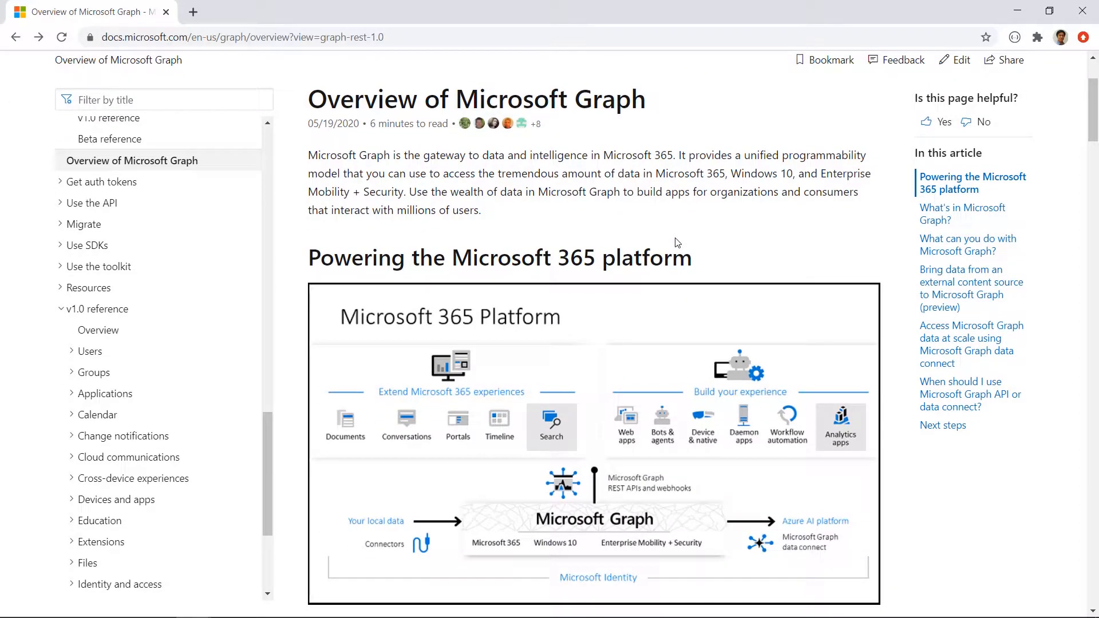
Scroll through the Microsoft 365 services to Excel, then down the AlchemyJ home page to 'What is AlchemyJ?'.
scroll(down, 3)
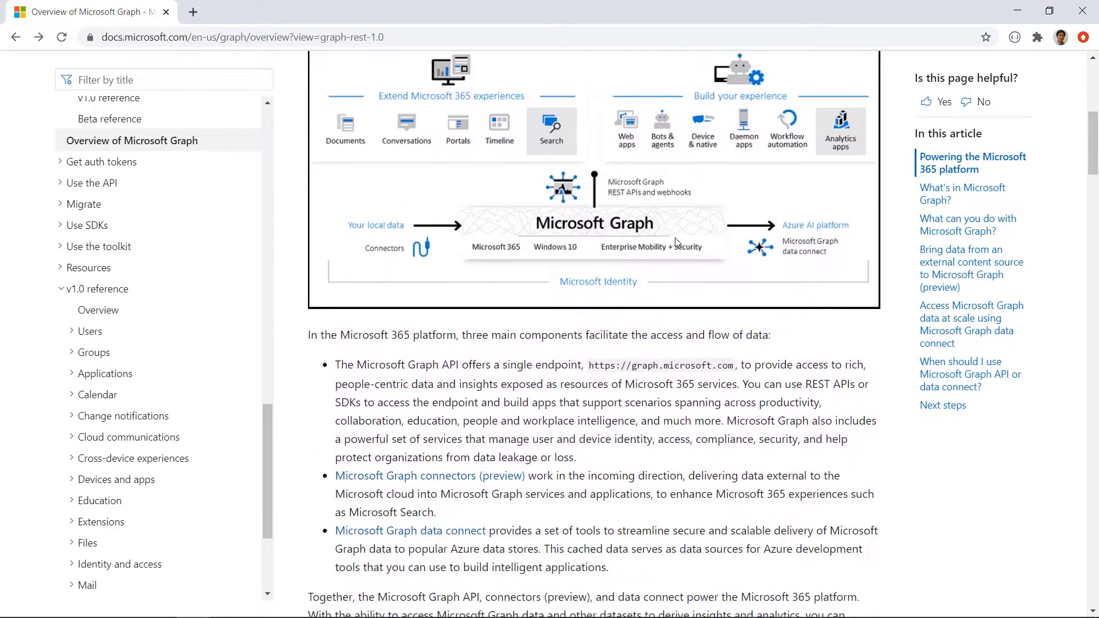
scroll(down, 3)
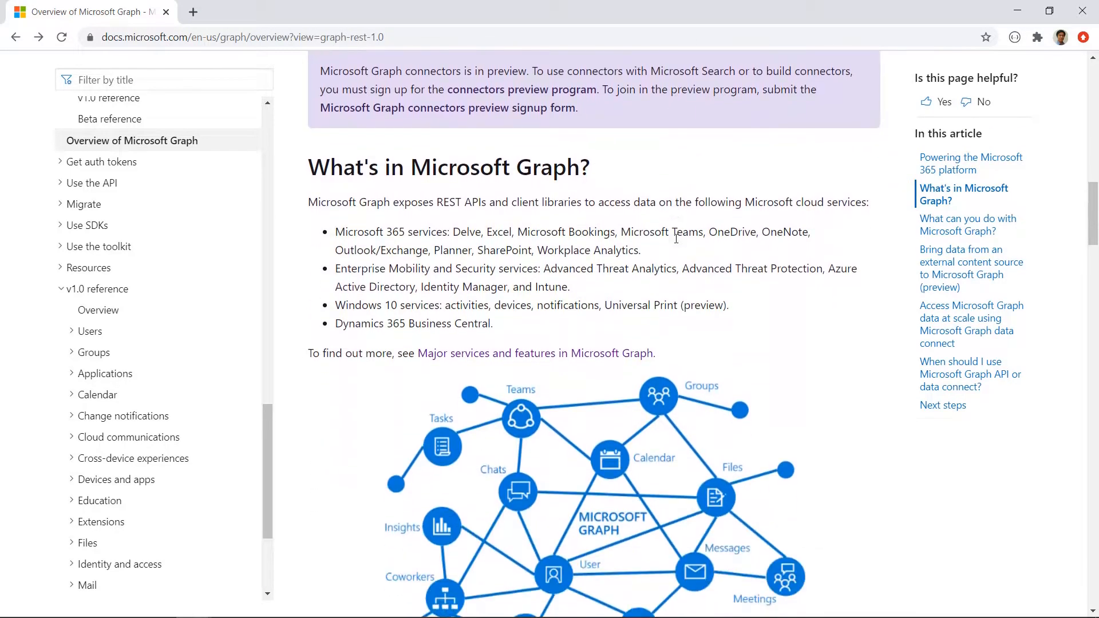
scroll(down, 3)
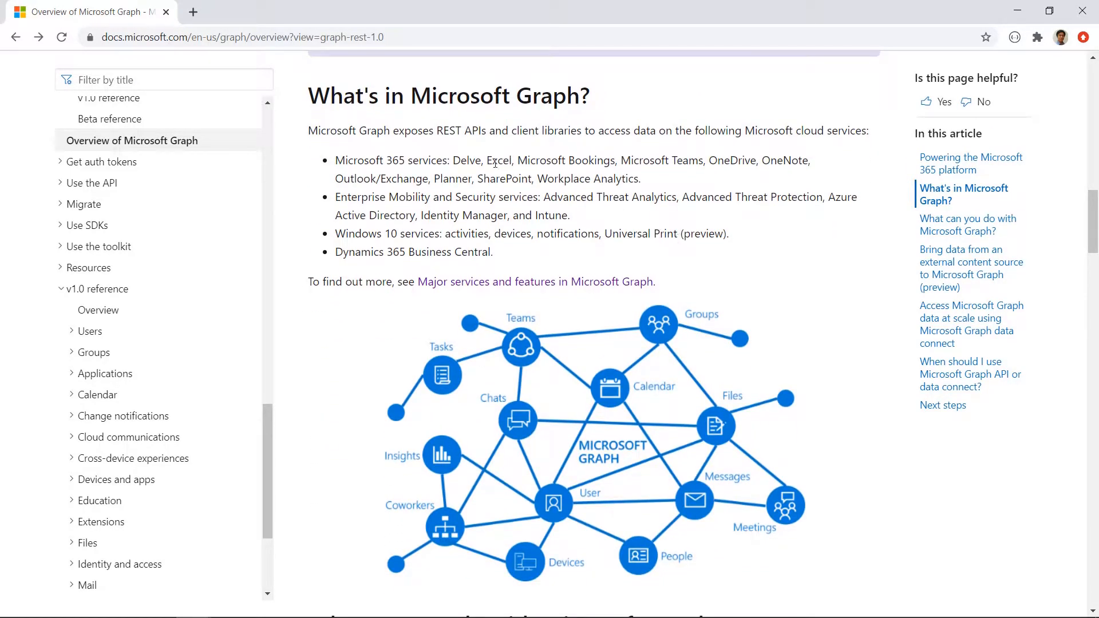
double_click(500, 160)
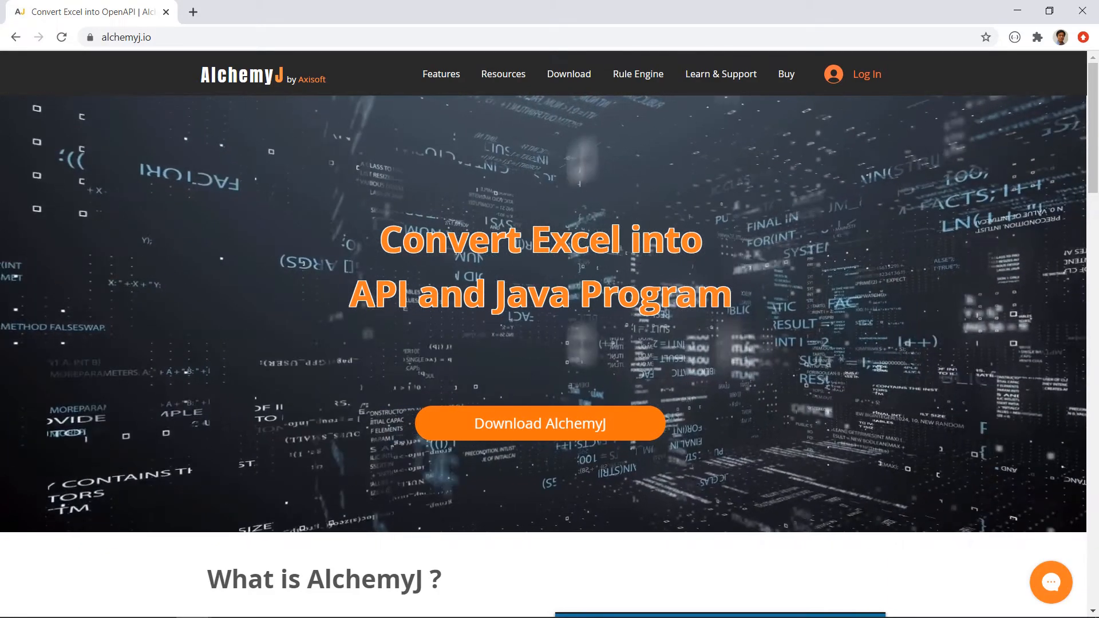
scroll(down, 3)
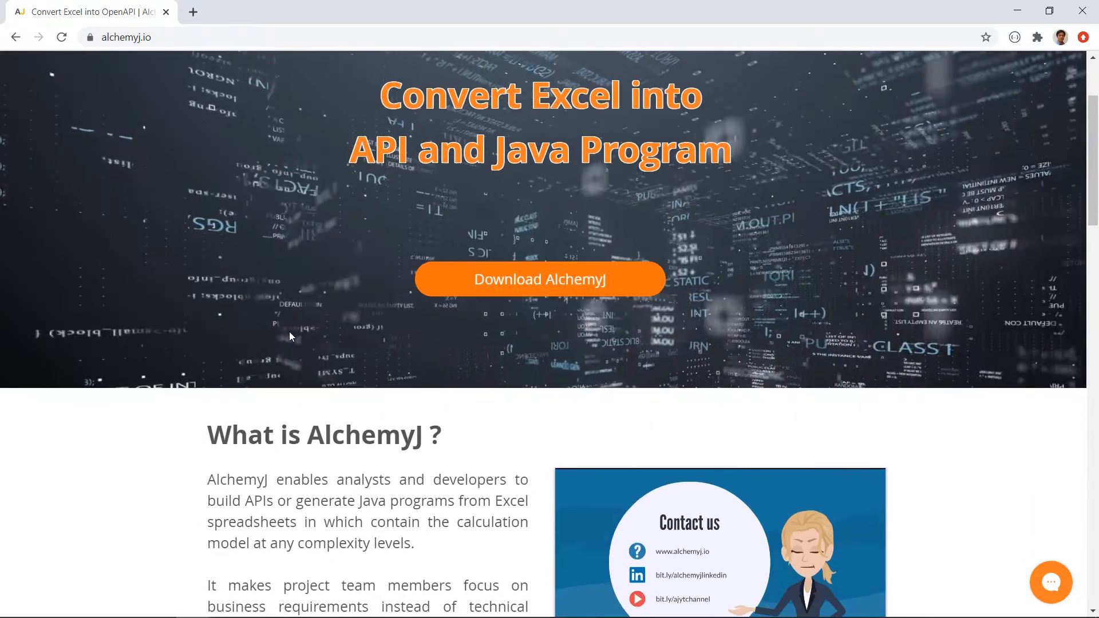
scroll(down, 3)
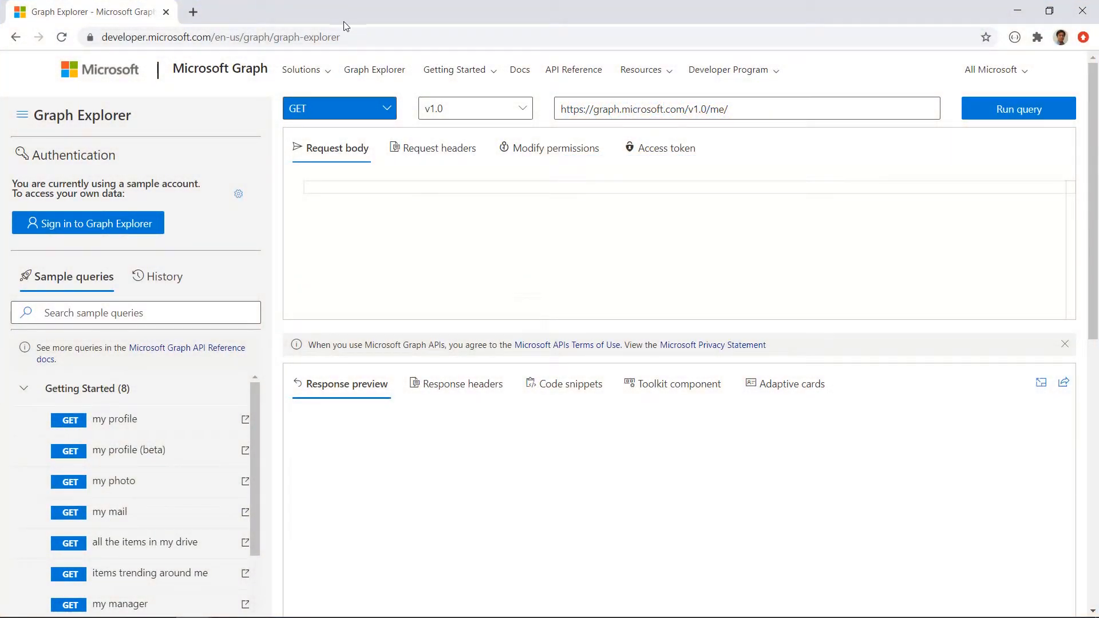
Run the Excel 'worksheets in a workbook' sample query and highlight 'drive' in the request URL.
click(221, 36)
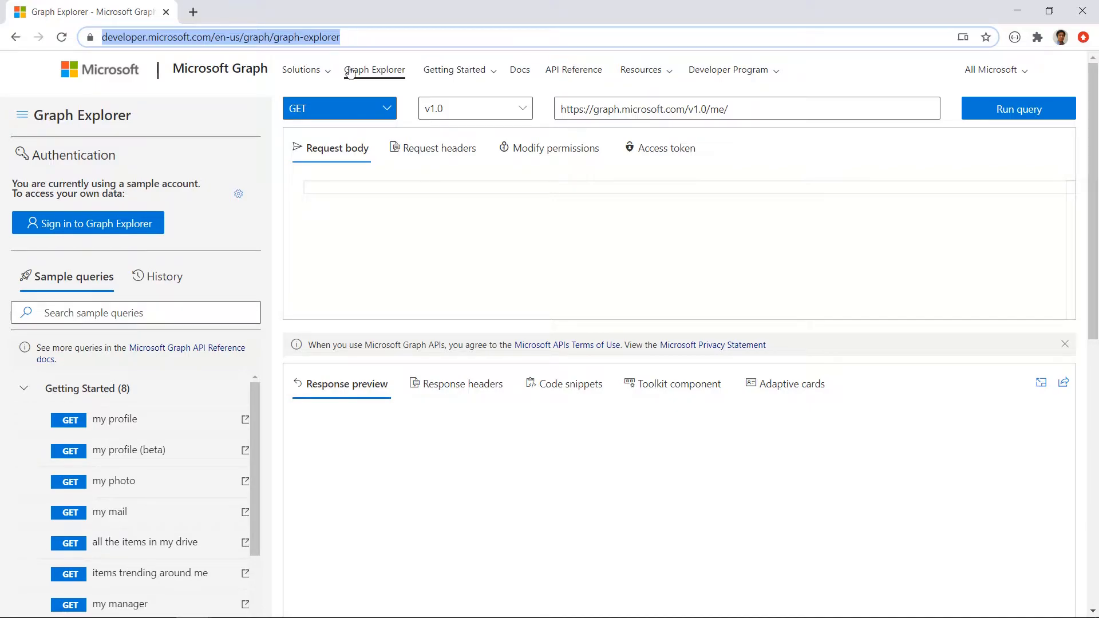
click(23, 388)
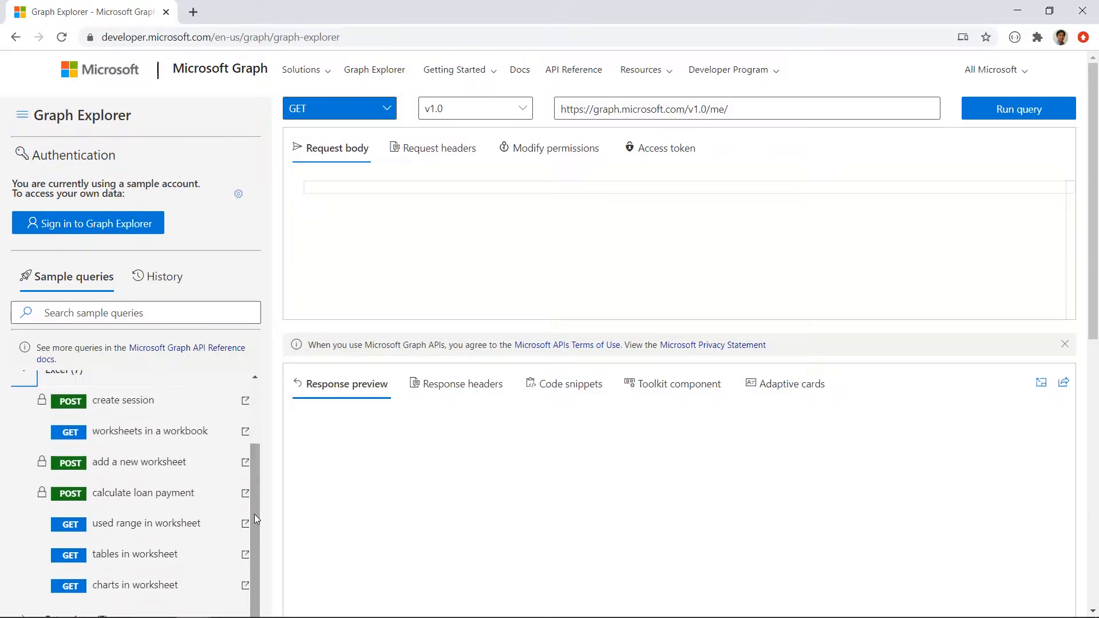
click(150, 431)
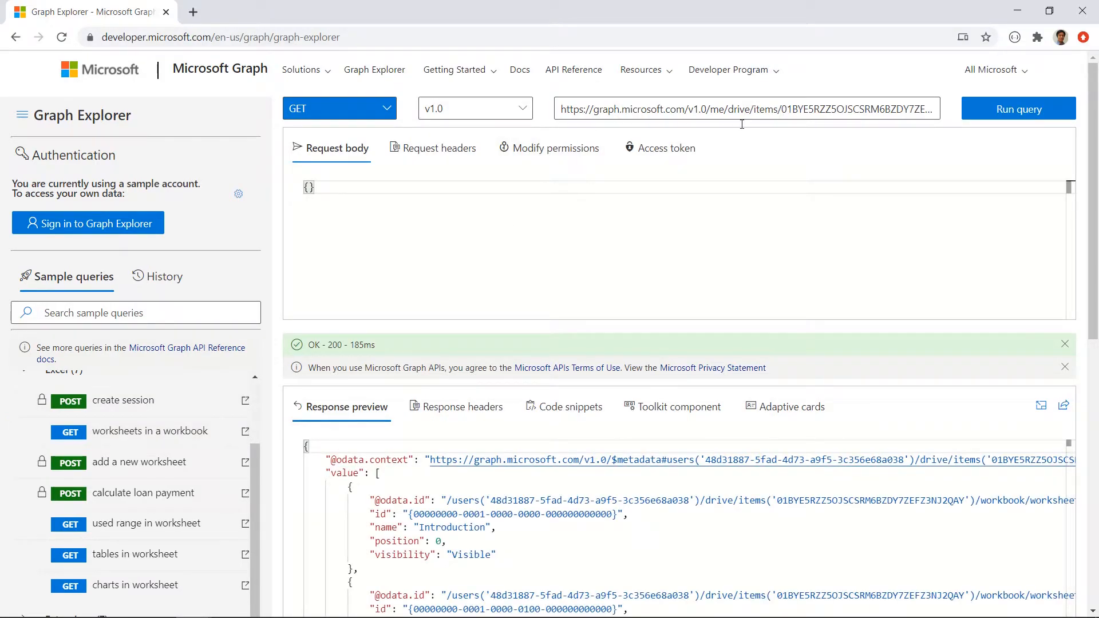
double_click(738, 109)
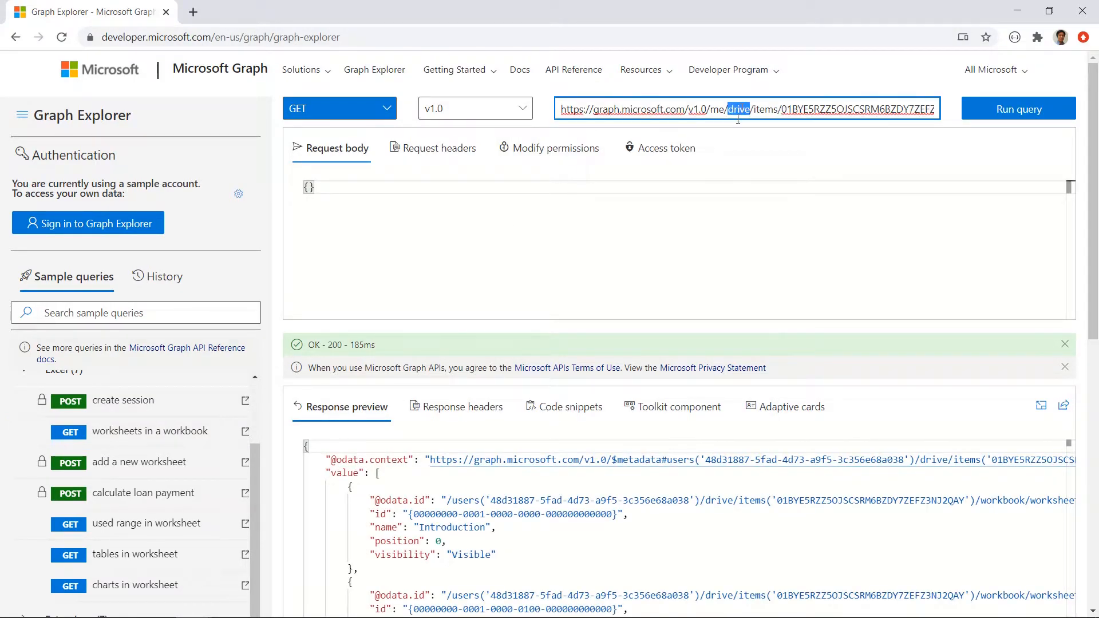
mouse_move(729, 164)
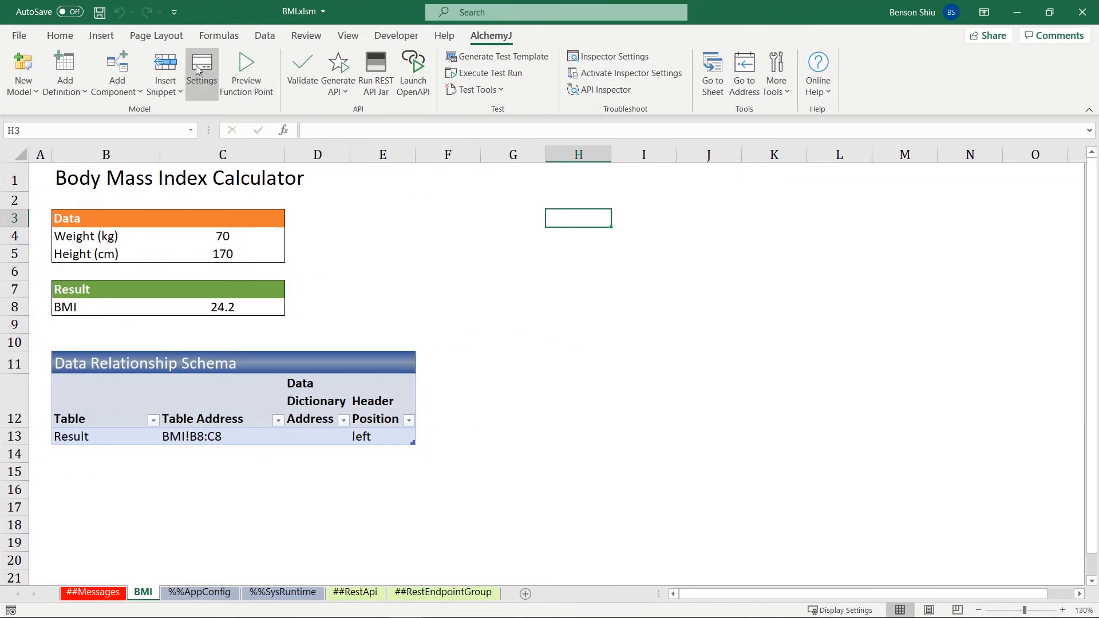
In AlchemyJ Settings, toggle Source Type War/Jar and Embedded Server Jetty/Tomcat, ending on Jar with Tomcat.
click(201, 70)
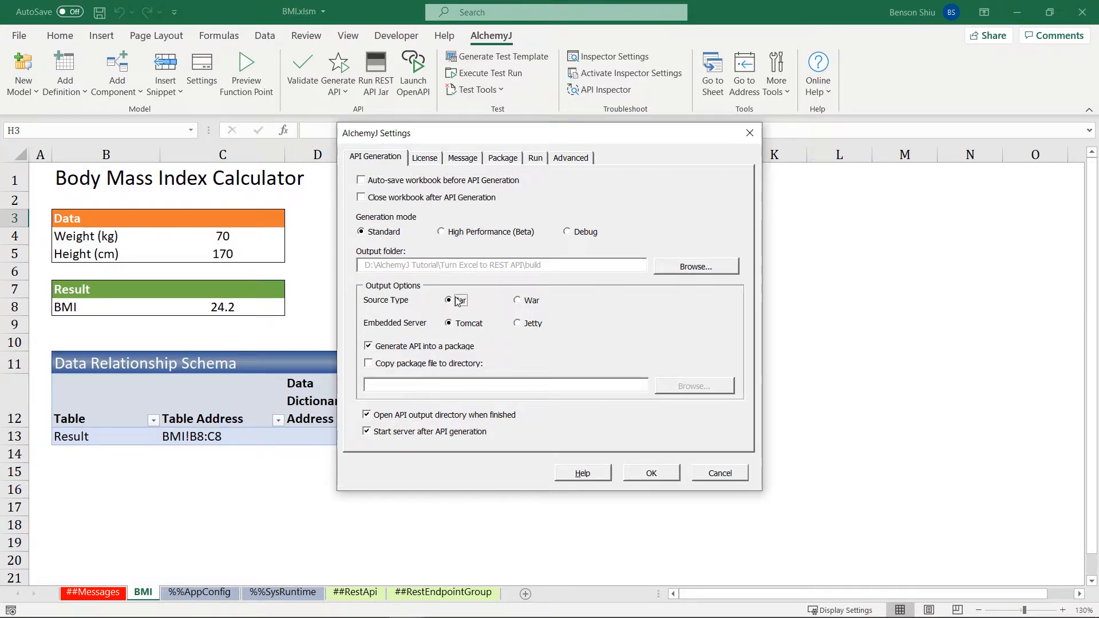
click(517, 300)
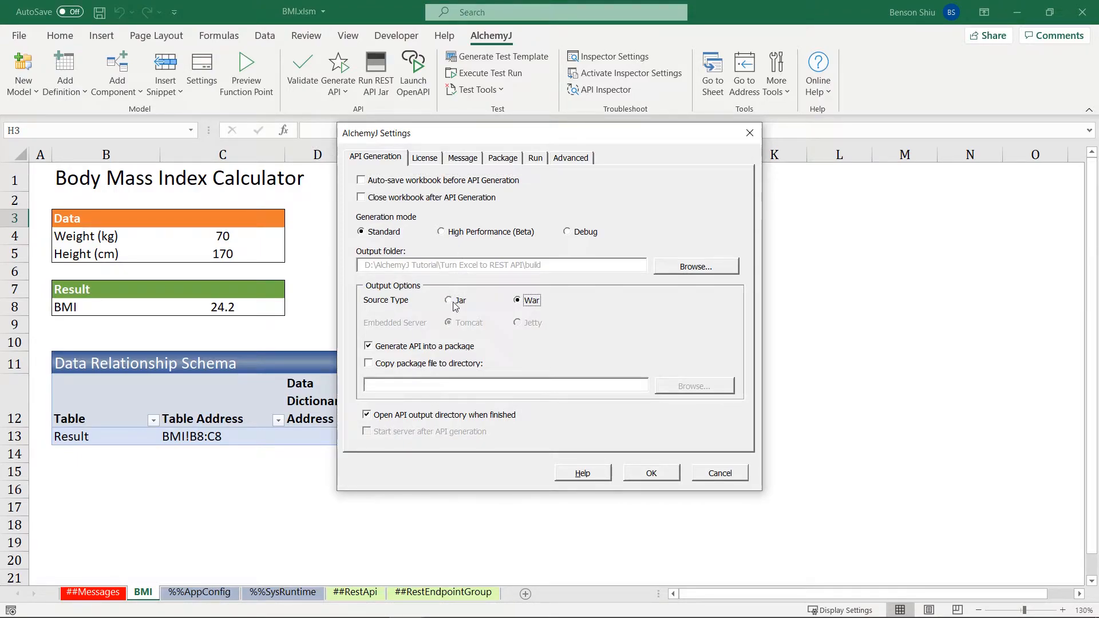
click(449, 300)
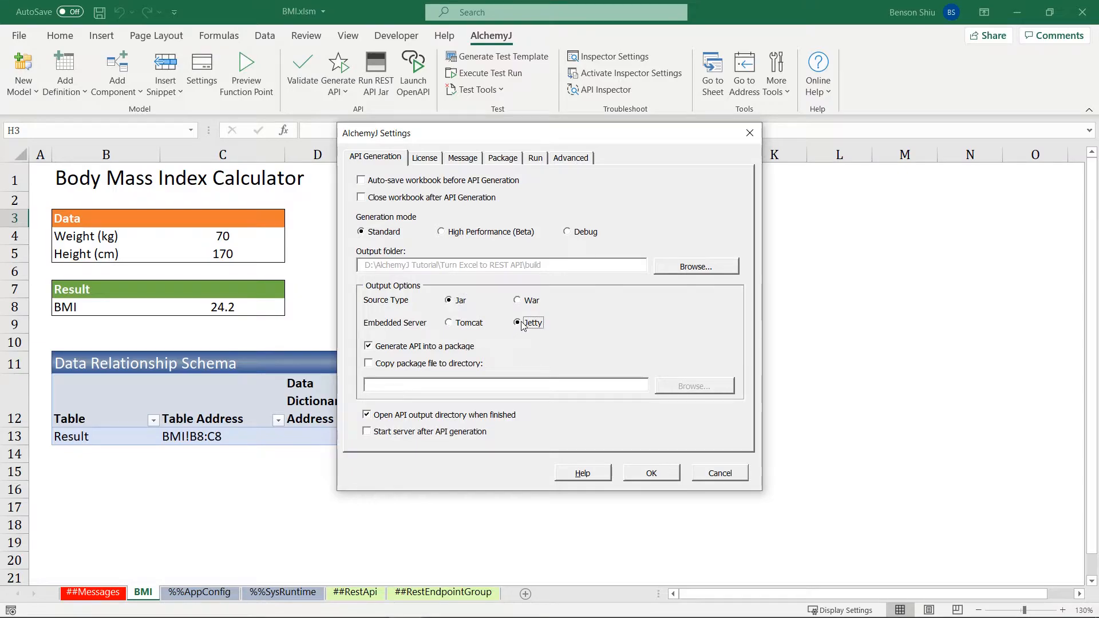
click(449, 323)
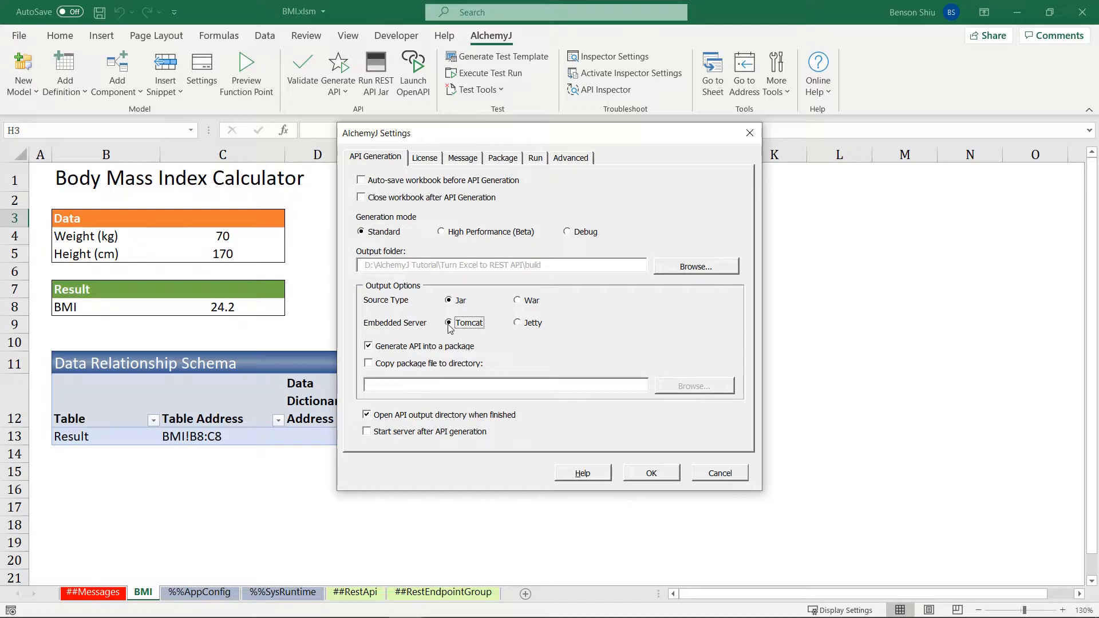
click(650, 473)
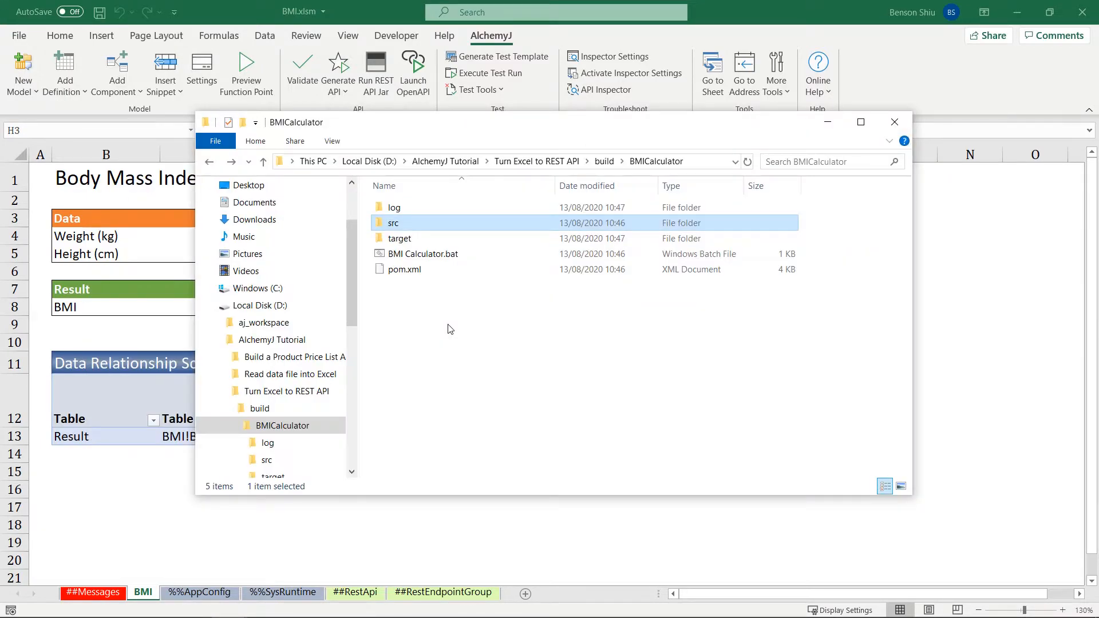
Open the target folder of the BMICalculator build to show BMI Calculator.jar.
double_click(400, 238)
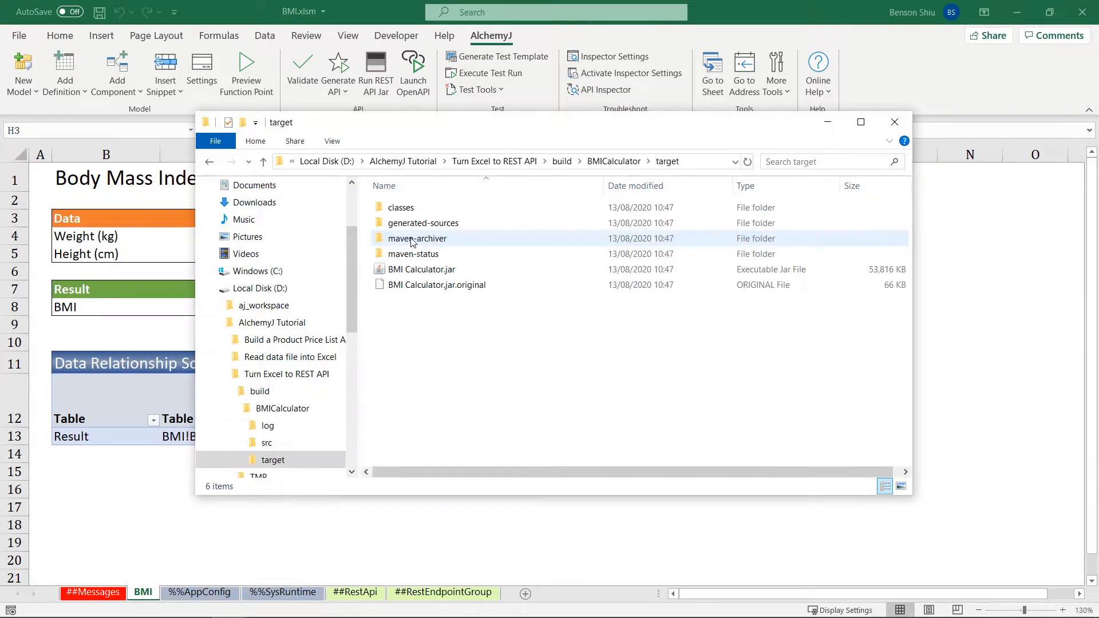
click(423, 269)
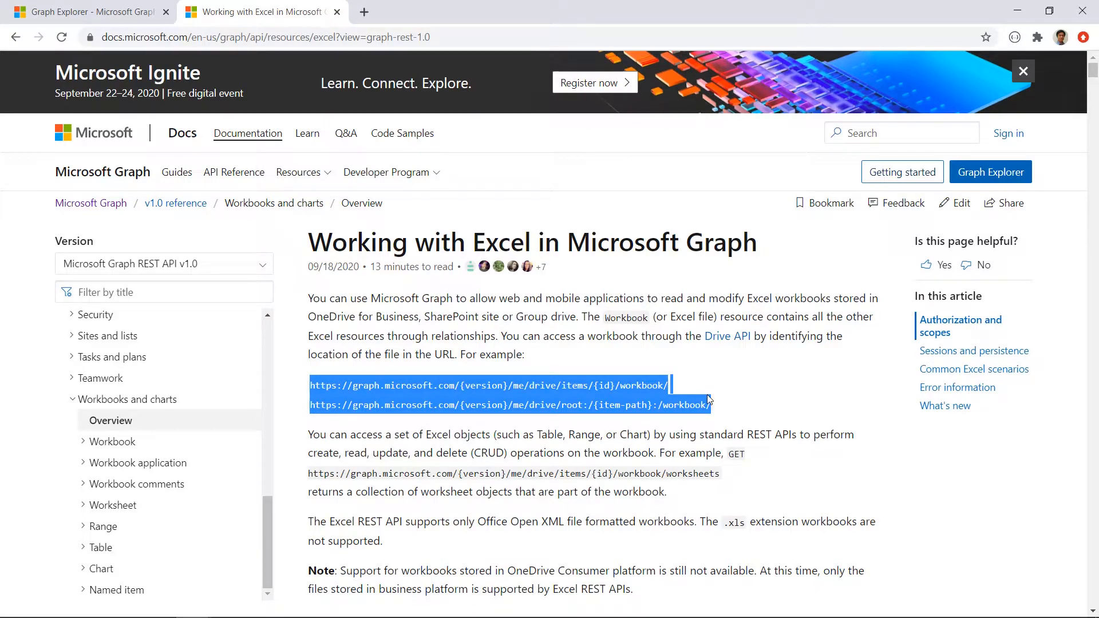
Navigate the reference contents through Worksheet and Range to the Get Range page.
click(1022, 71)
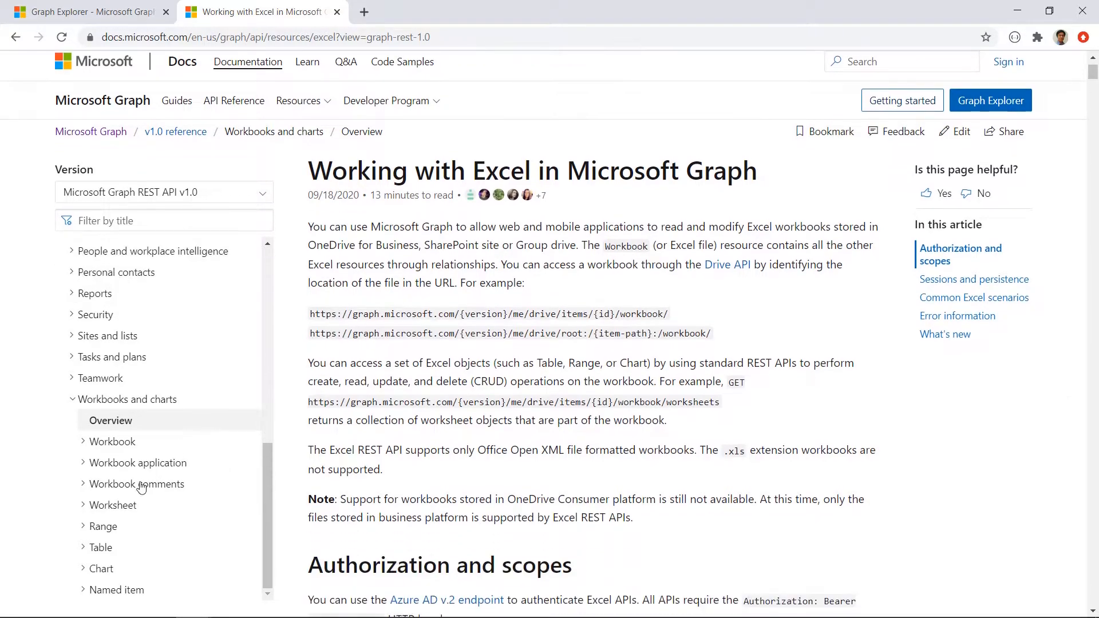
mouse_move(77, 513)
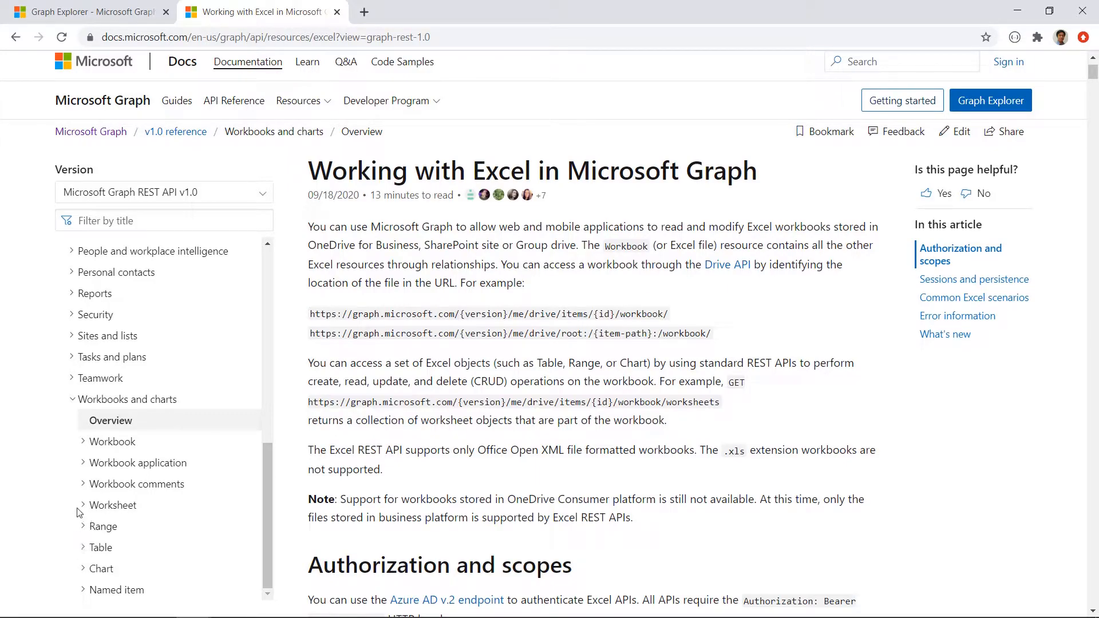
click(112, 505)
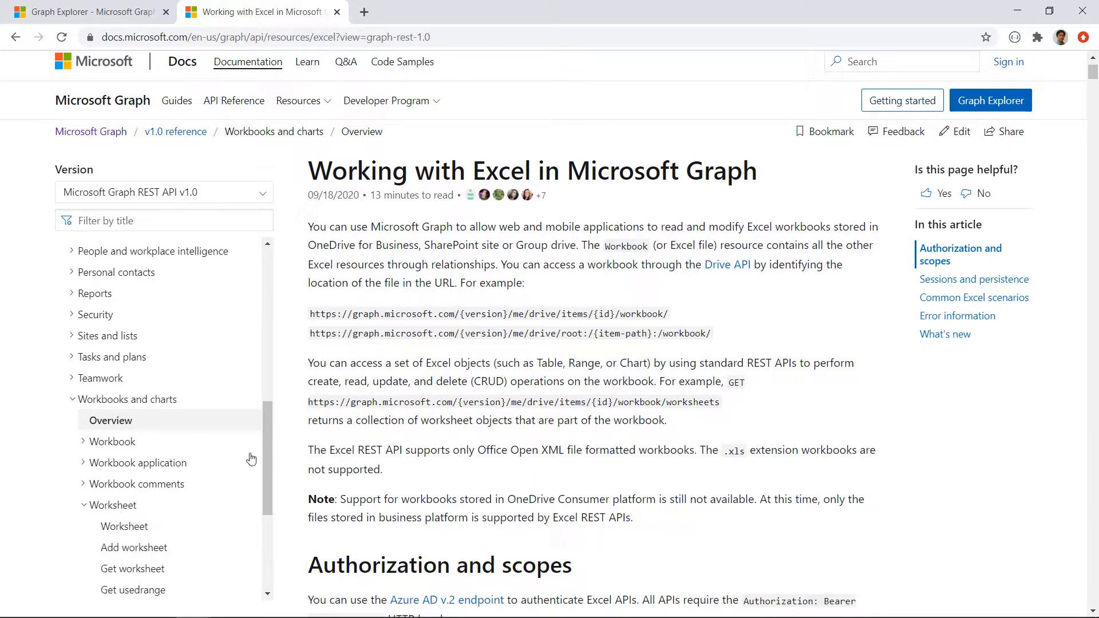
scroll(down, 3)
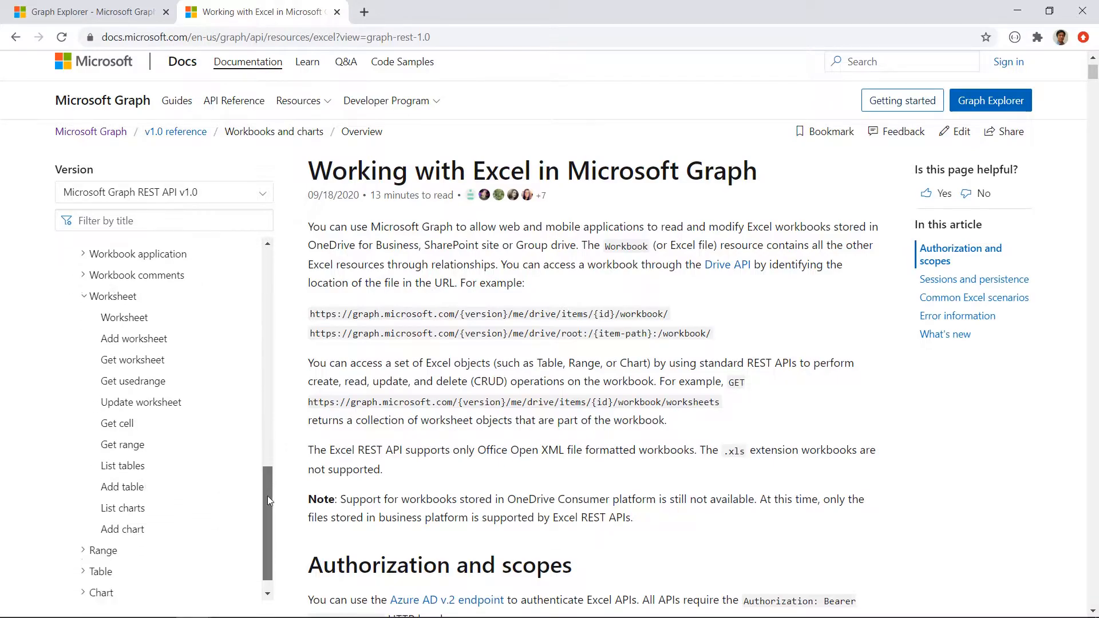
scroll(down, 3)
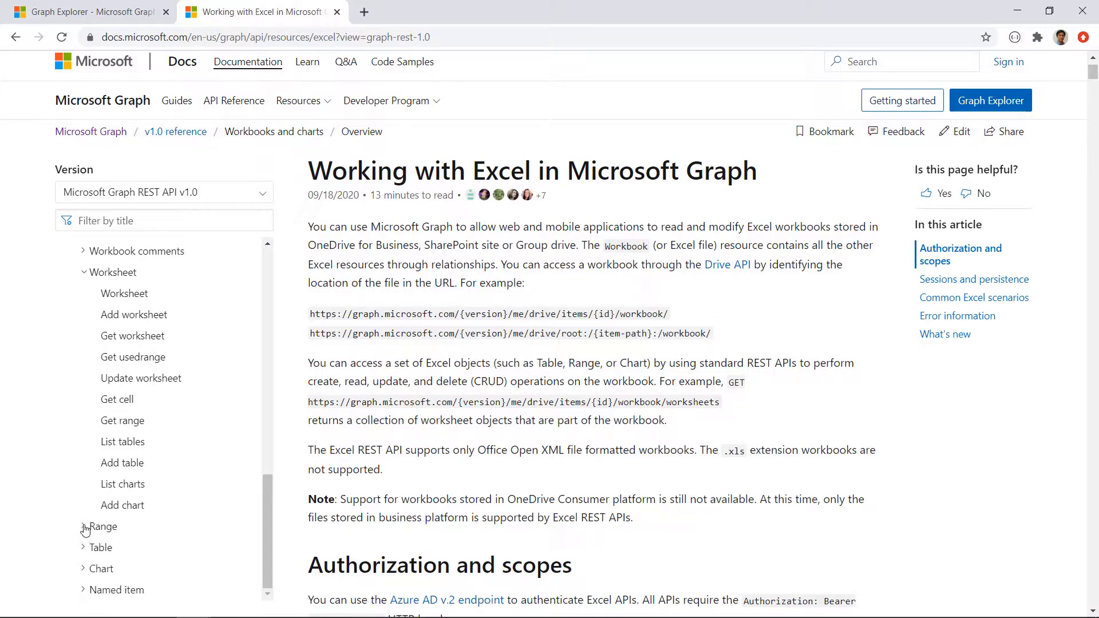
click(99, 527)
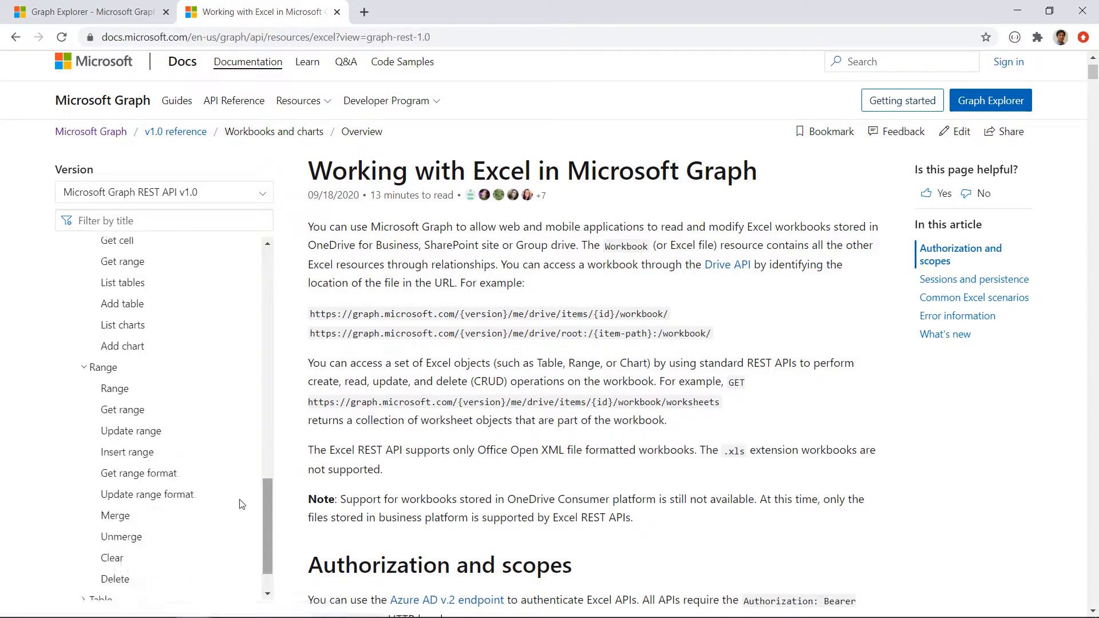
click(122, 409)
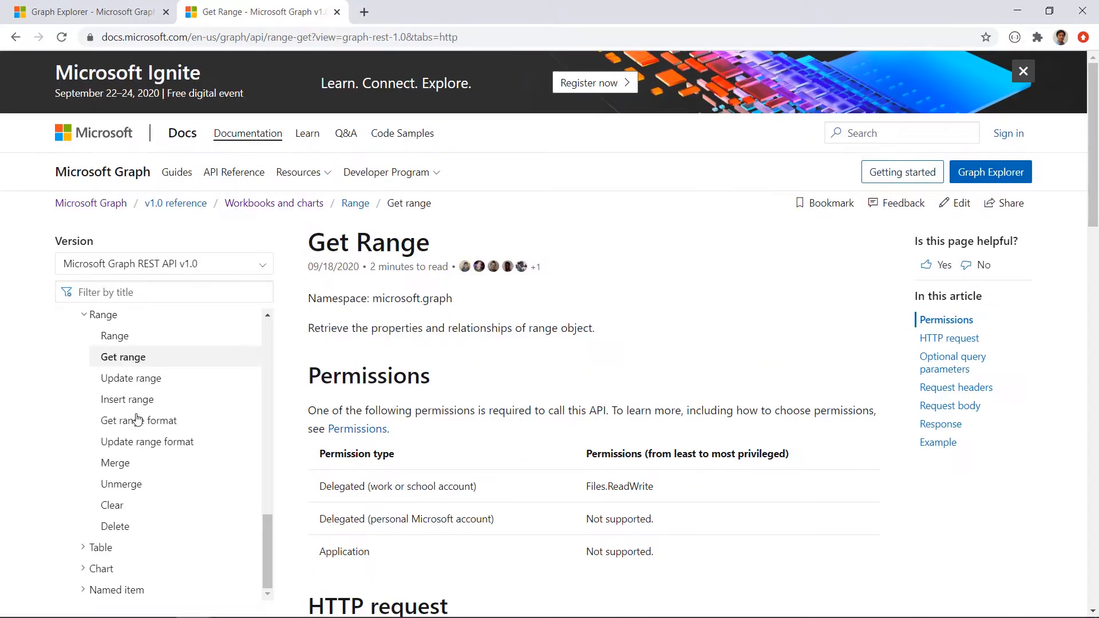
Dismiss the event banner and scroll to the HTTP request with the address parameter.
click(1022, 71)
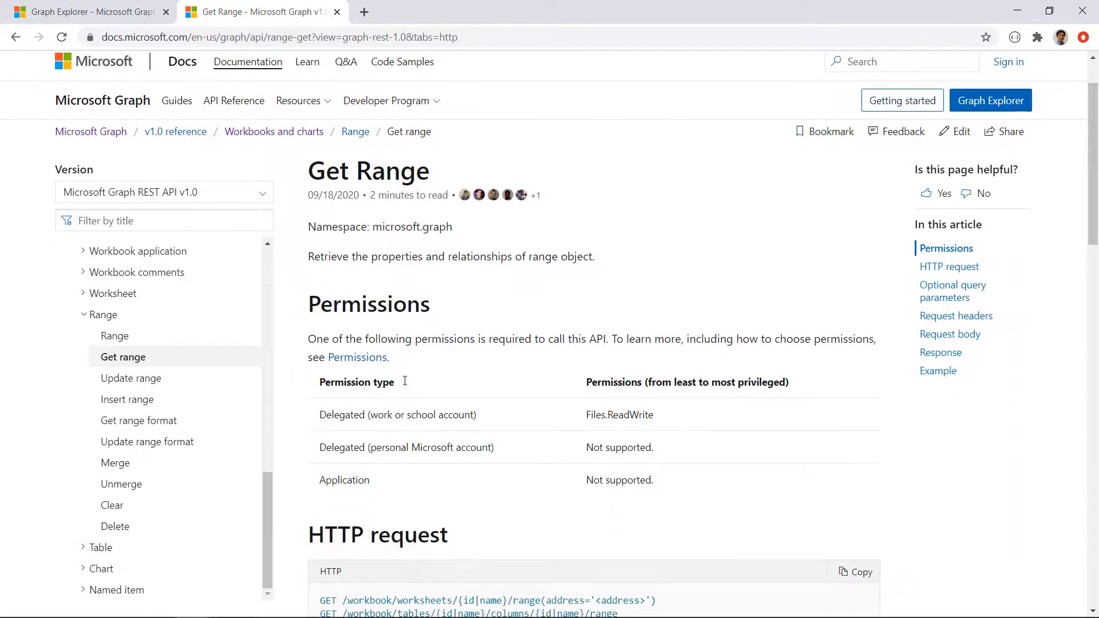
scroll(down, 3)
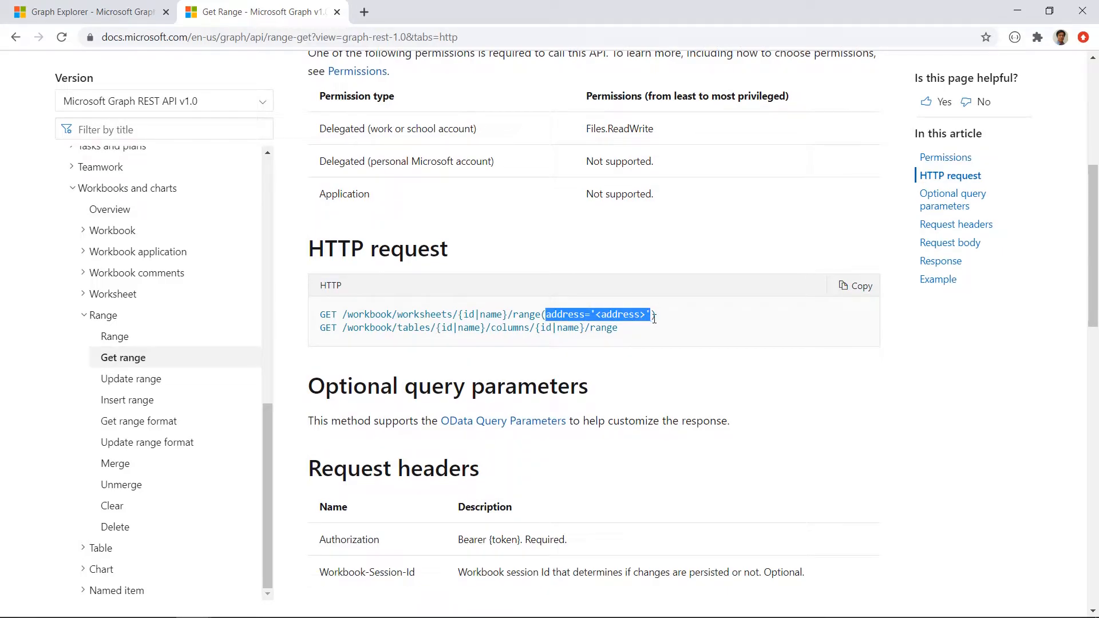
mouse_move(657, 328)
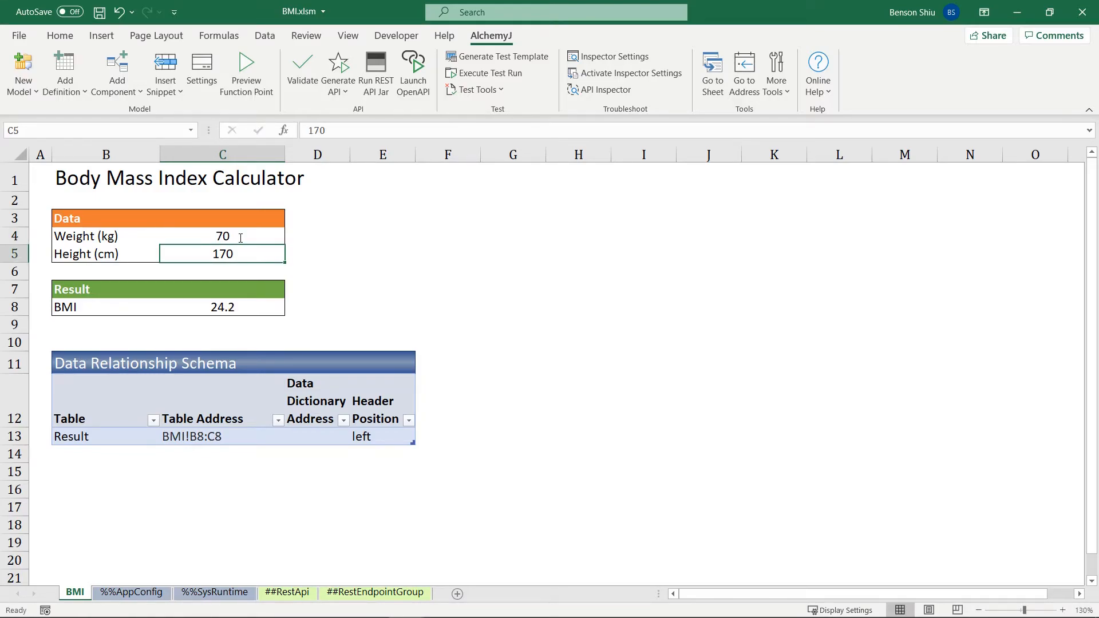
mouse_move(207, 238)
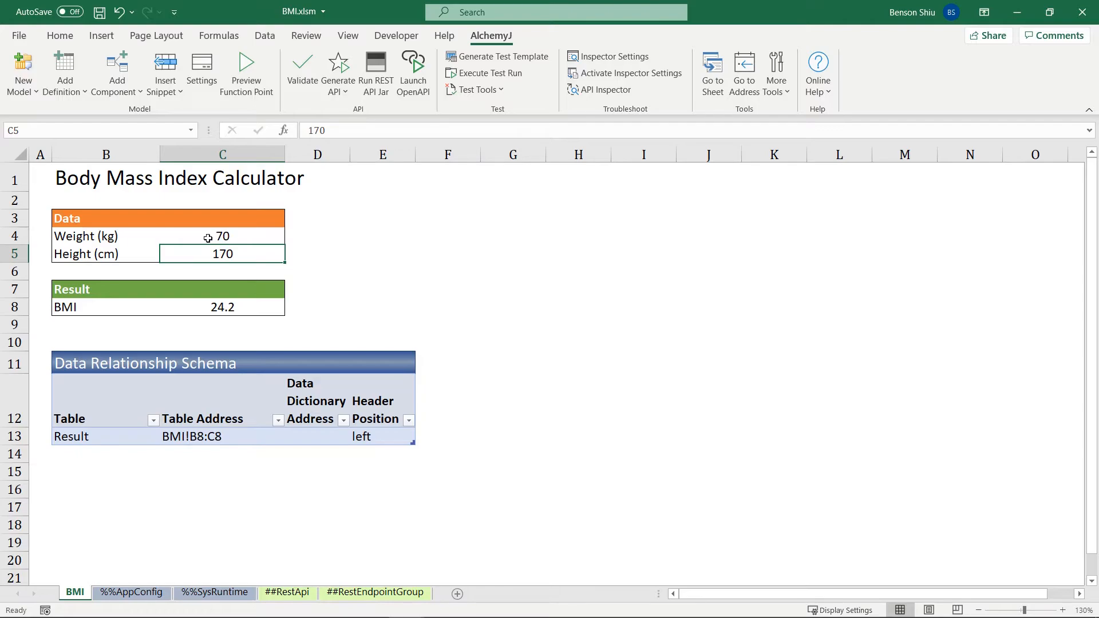
Show the GET /bmi operation on the ##RestEndpointGroup sheet and its mapped data addresses.
click(375, 592)
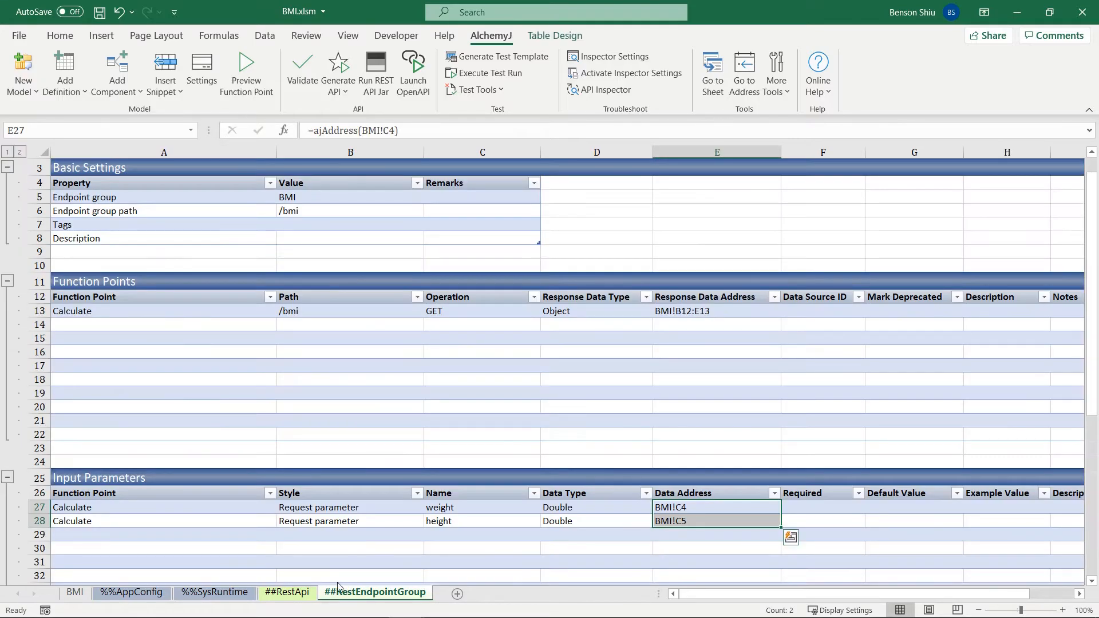
click(343, 310)
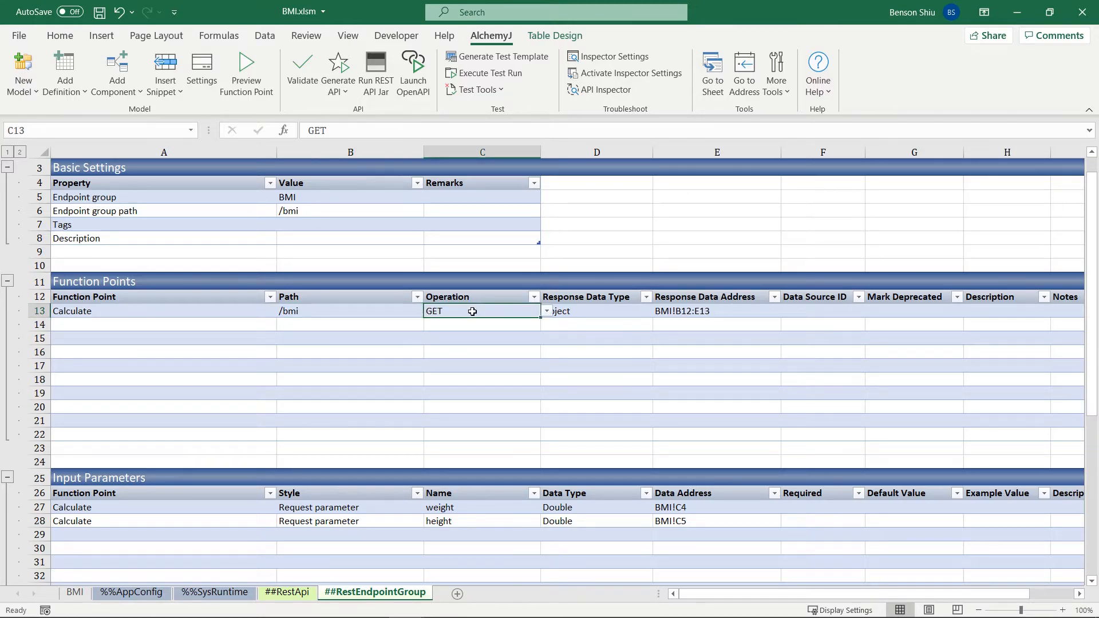
mouse_move(445, 507)
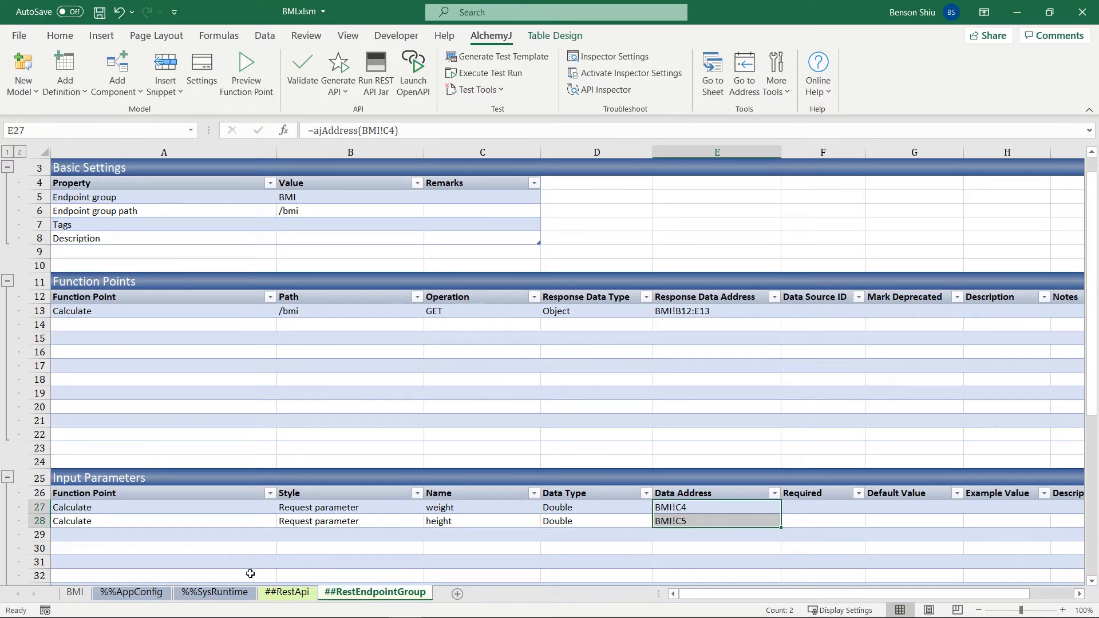
click(74, 592)
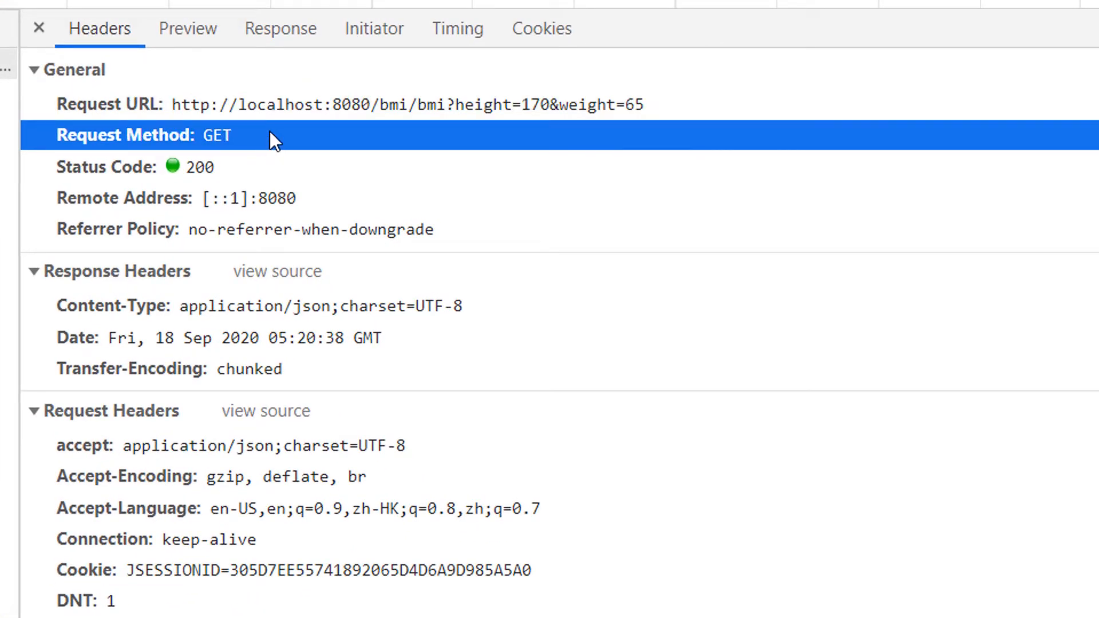
Point out the GET request method with status 200 in the Network Headers panel.
click(337, 104)
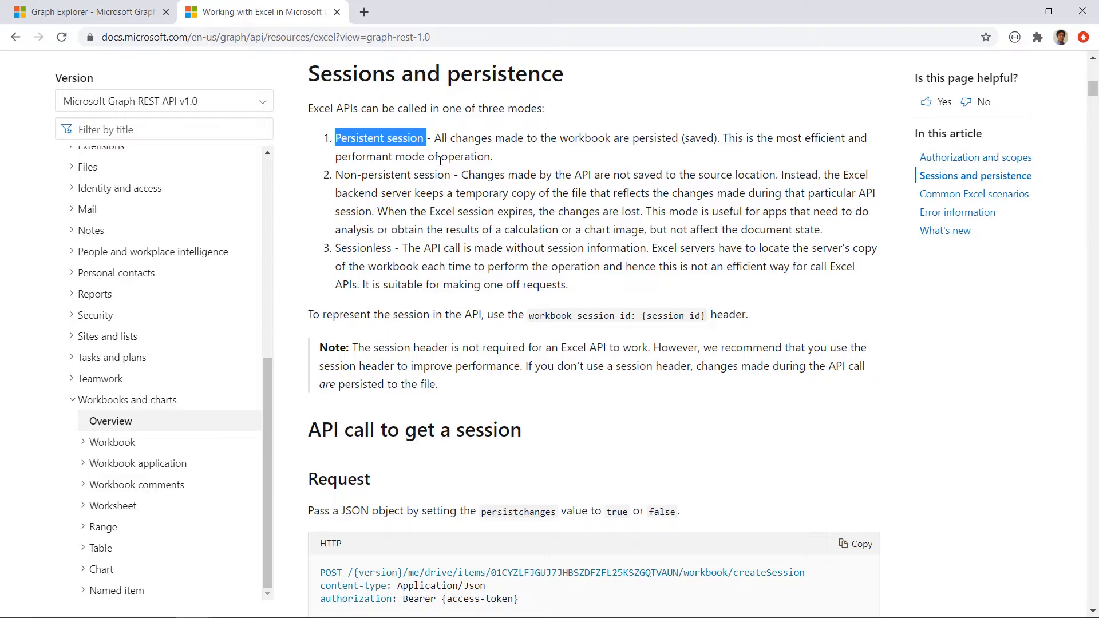
Highlight the Persistent session and Non-persistent session terms under Sessions and persistence.
double_click(393, 174)
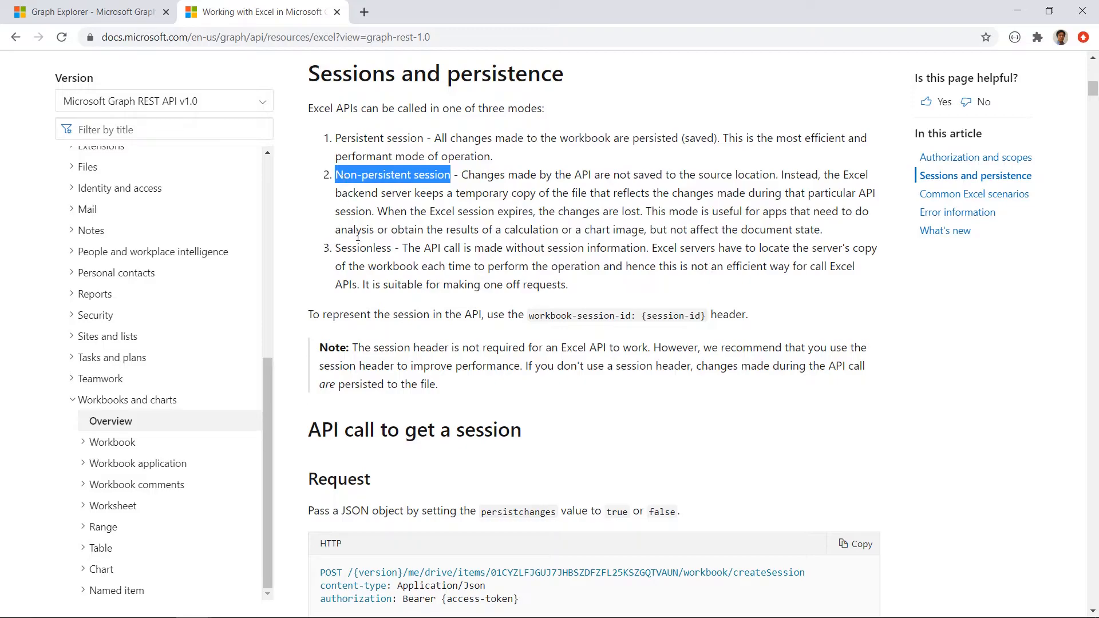
double_click(362, 247)
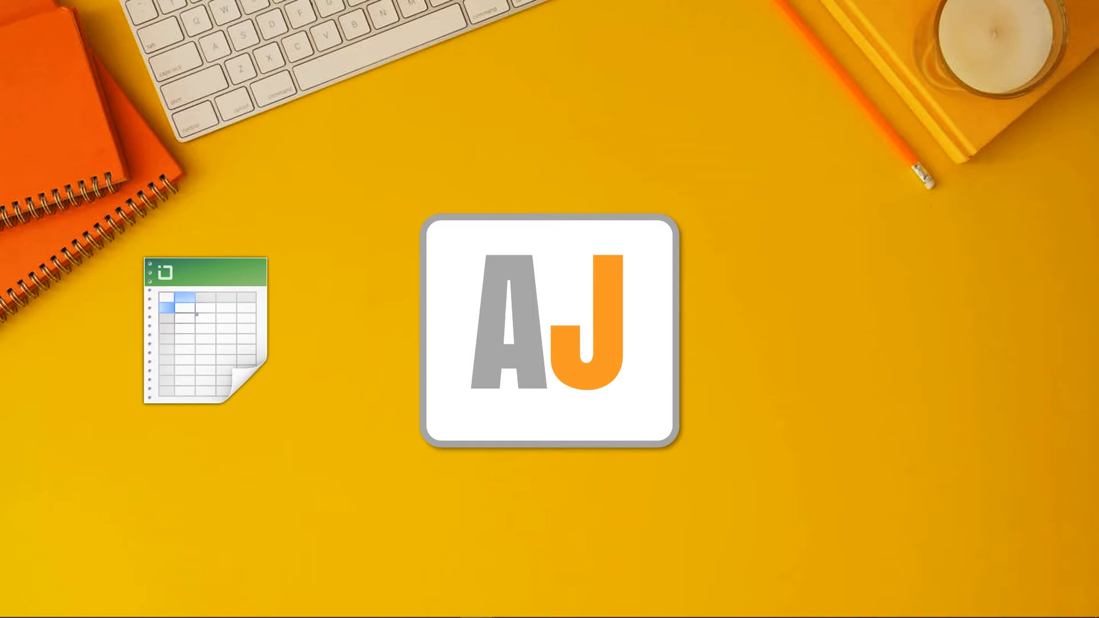
double_click(548, 331)
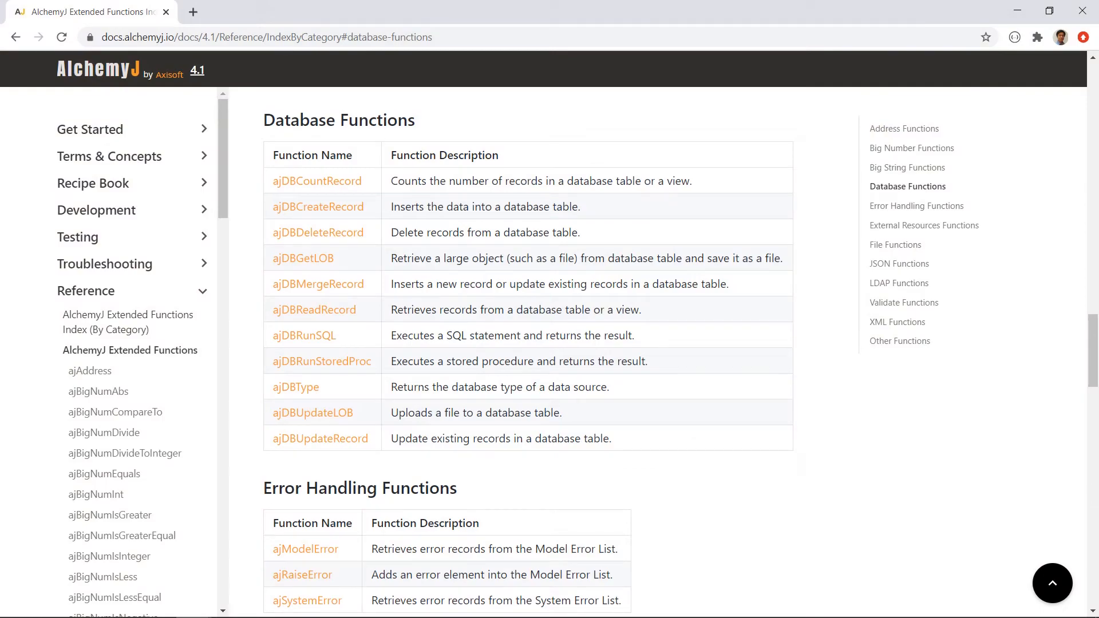
mouse_move(785, 177)
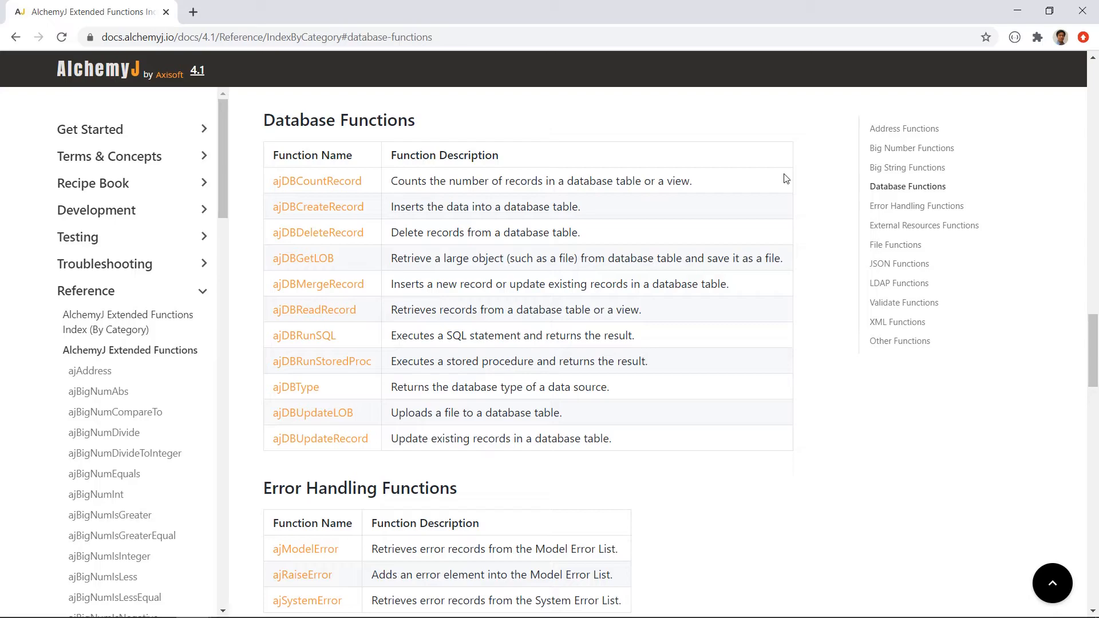
Jump to the Database Functions table of the AlchemyJ extended functions index.
click(319, 206)
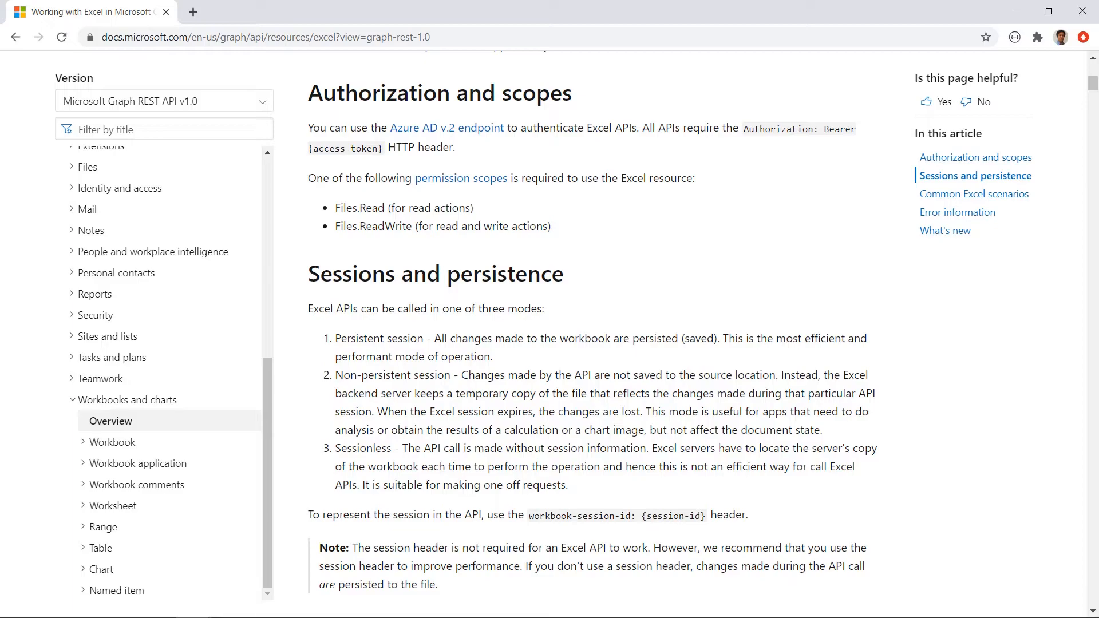
mouse_move(486, 192)
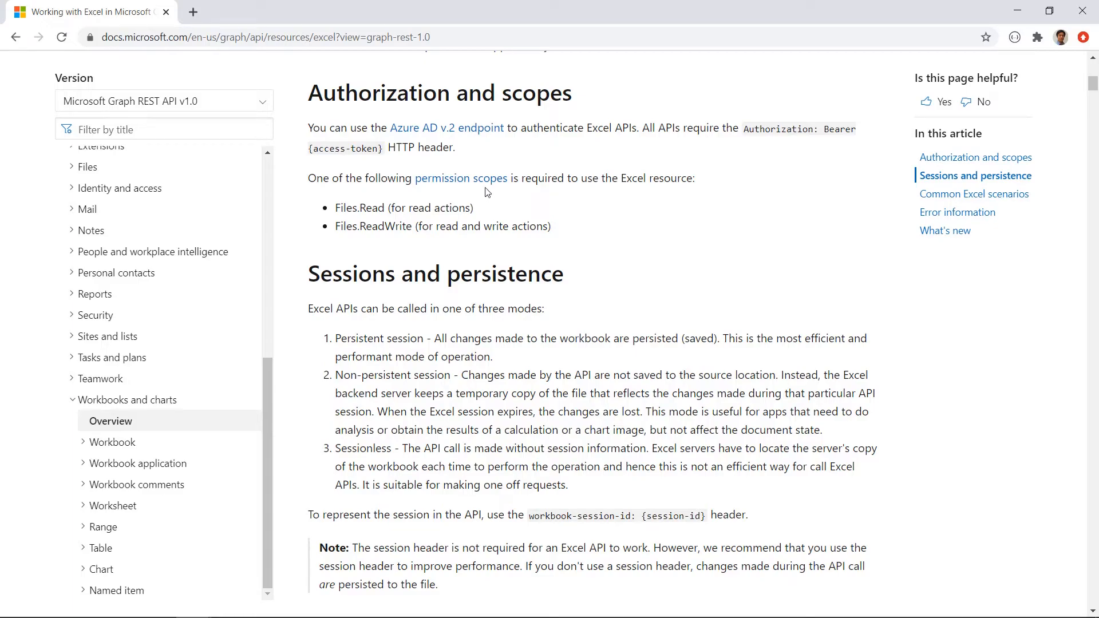
mouse_move(367, 202)
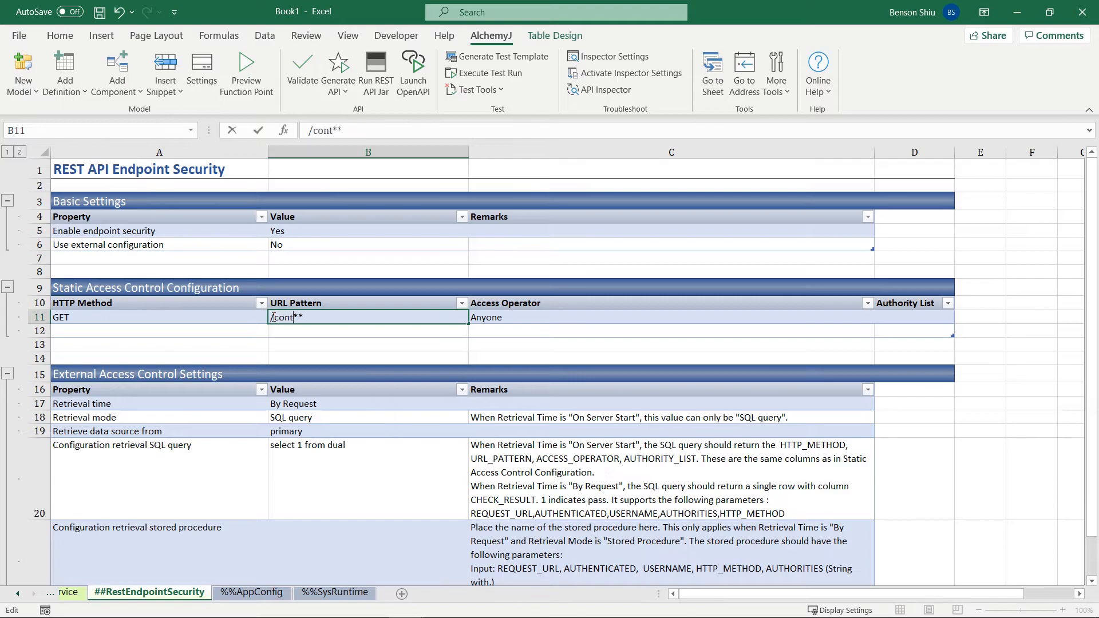
Set the static access rule to POST on /contact/** with 'Has any required authorities' and start the authority list.
text(act/)
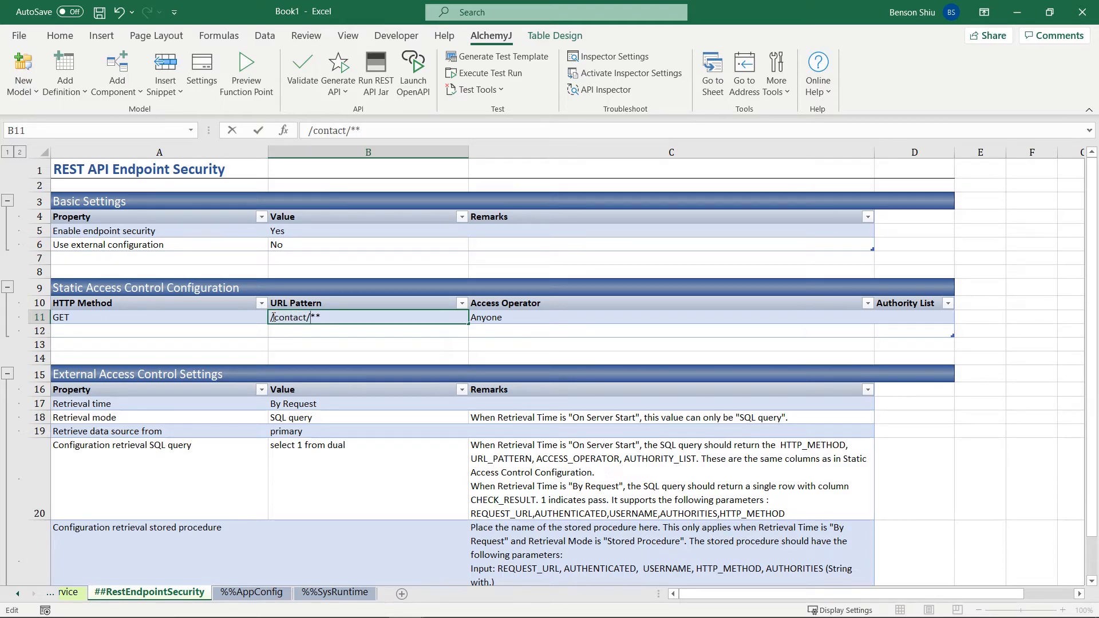
click(158, 317)
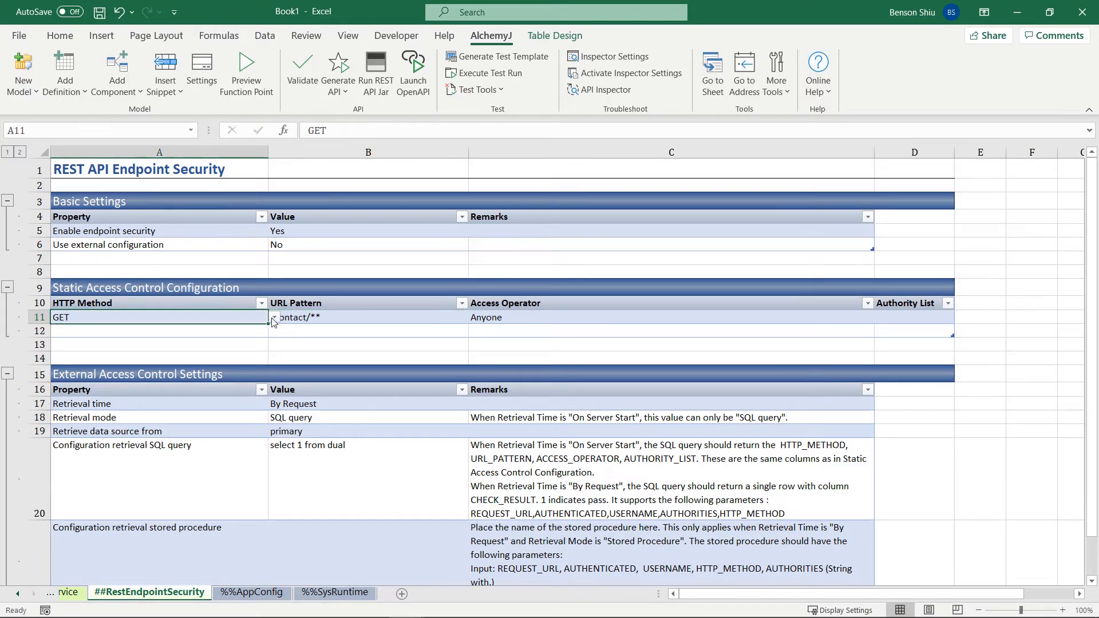
click(272, 317)
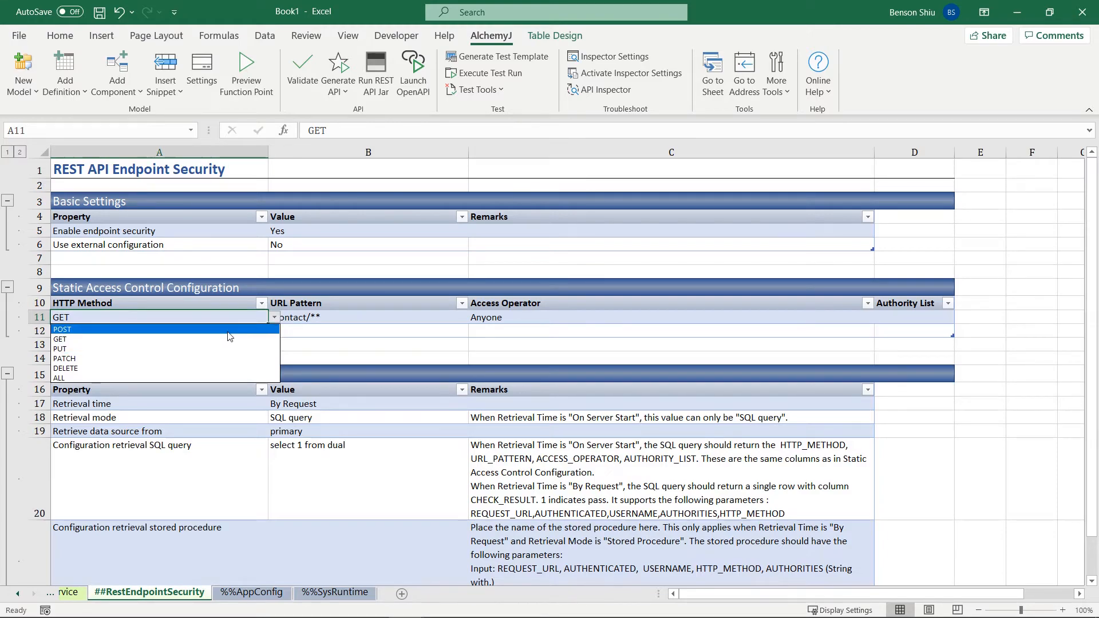
click(62, 330)
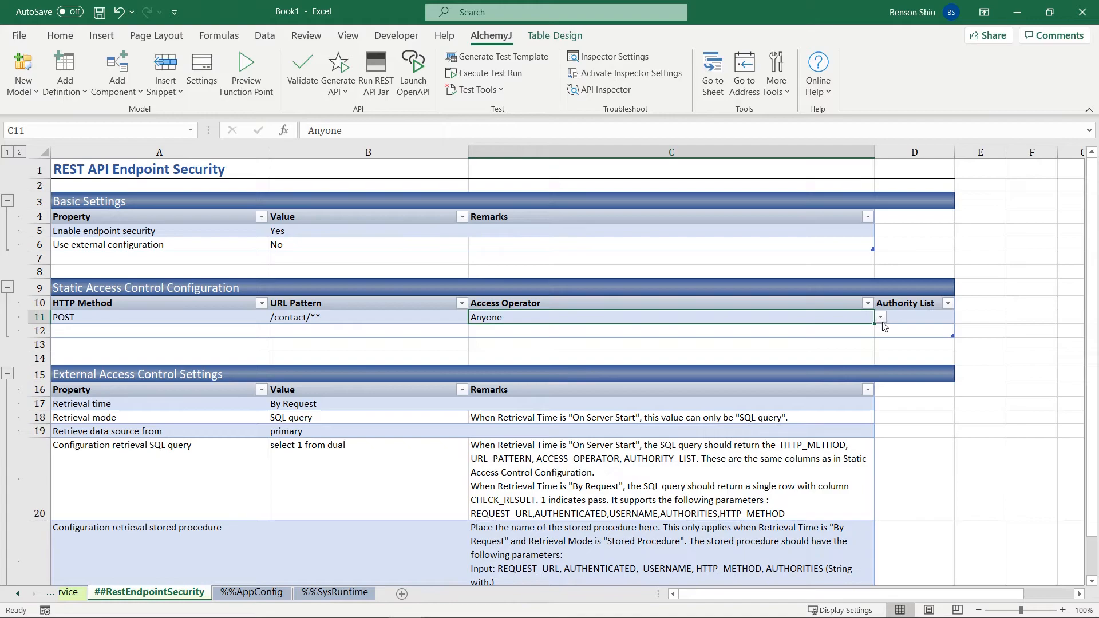
click(881, 317)
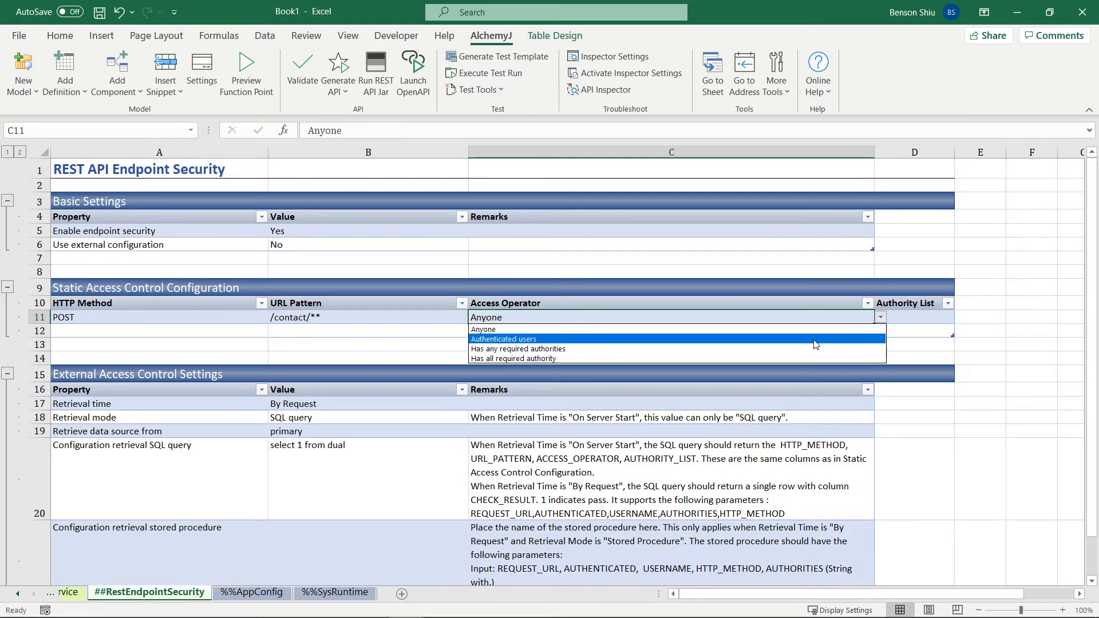
mouse_move(809, 348)
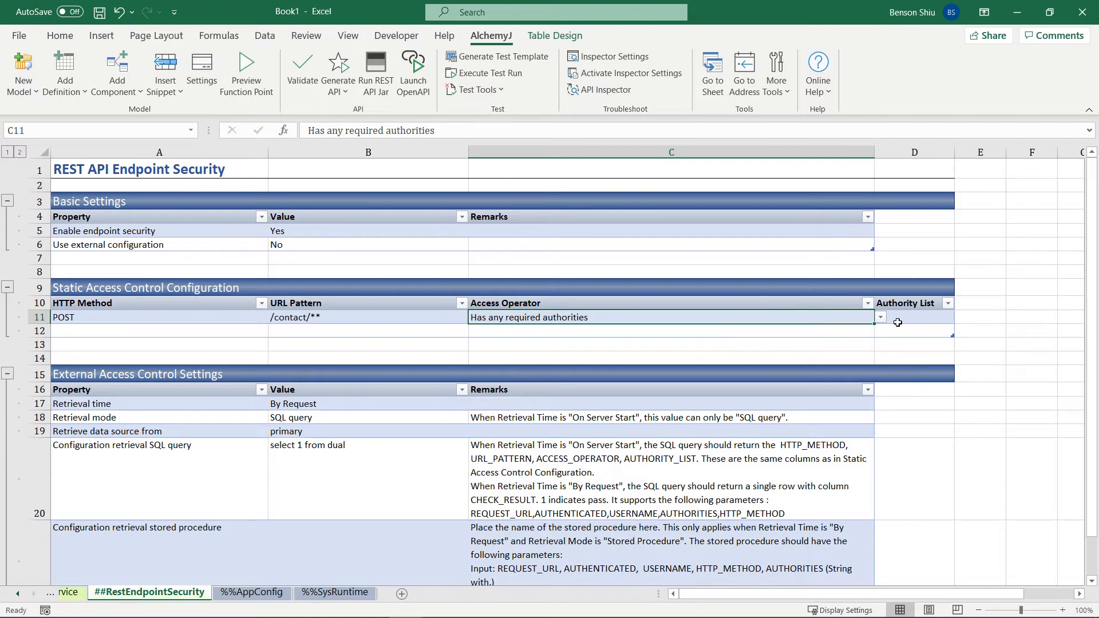
text(ma)
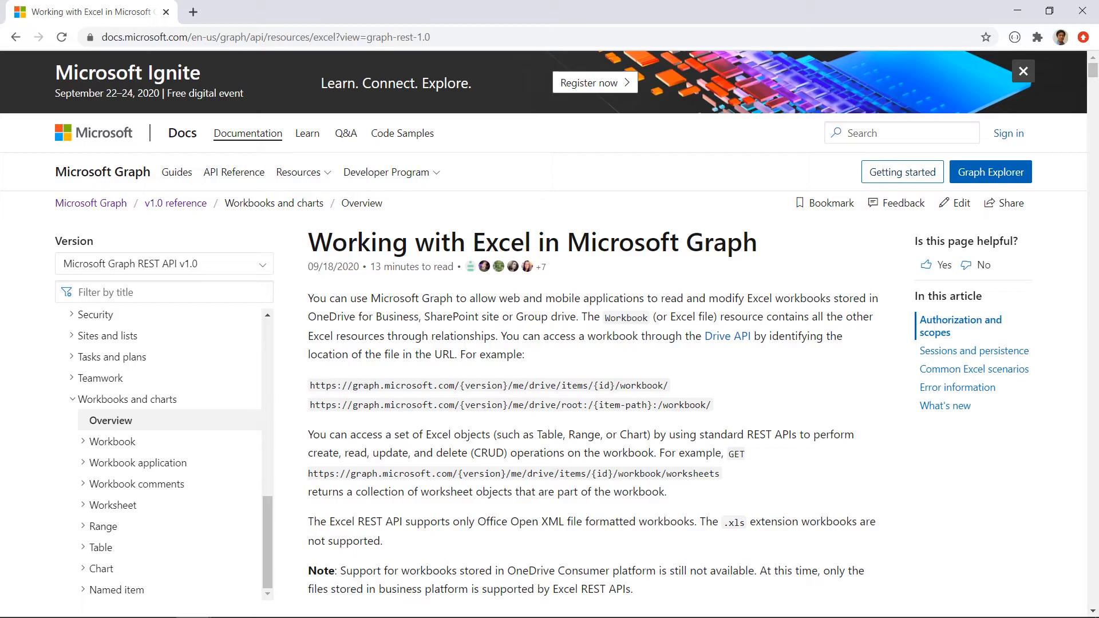
mouse_move(339, 359)
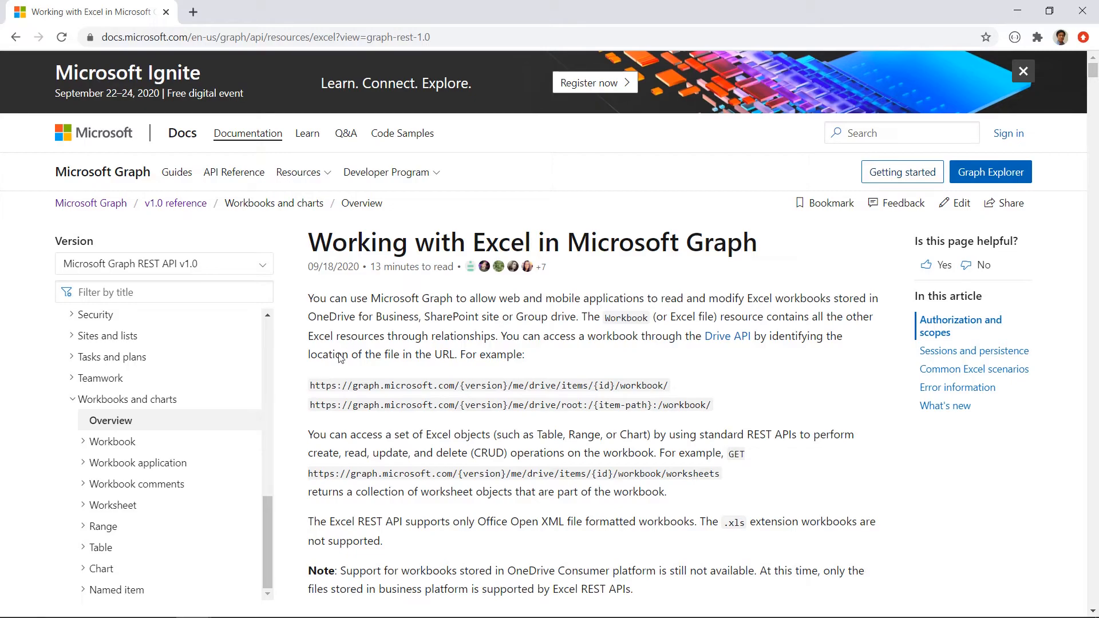
Expand the Worksheet section and view the Add worksheet reference page.
click(113, 505)
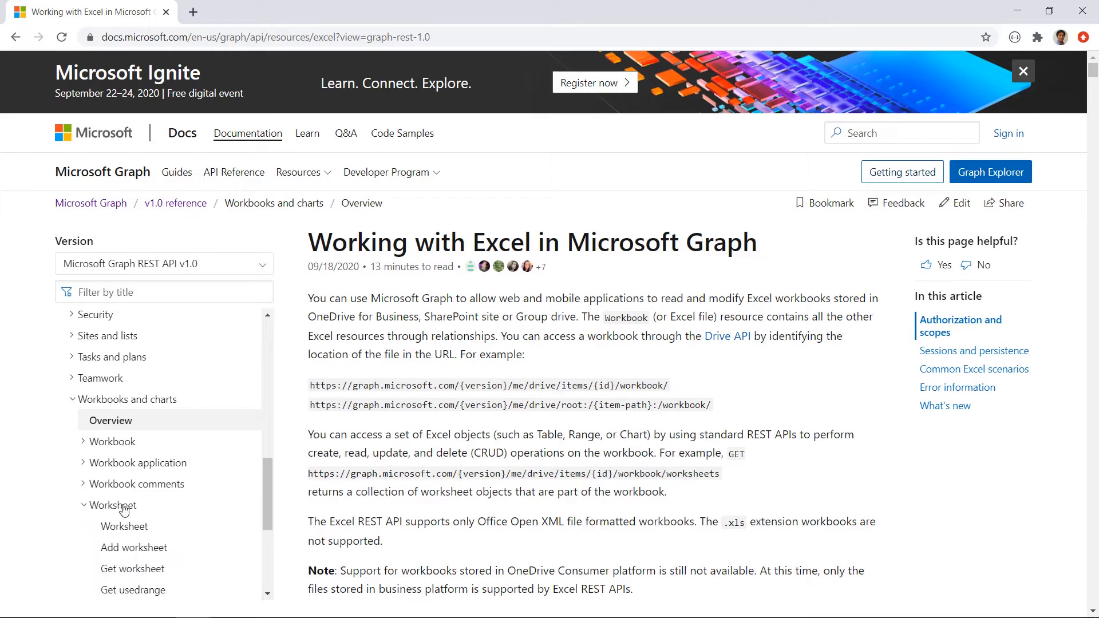
scroll(down, 3)
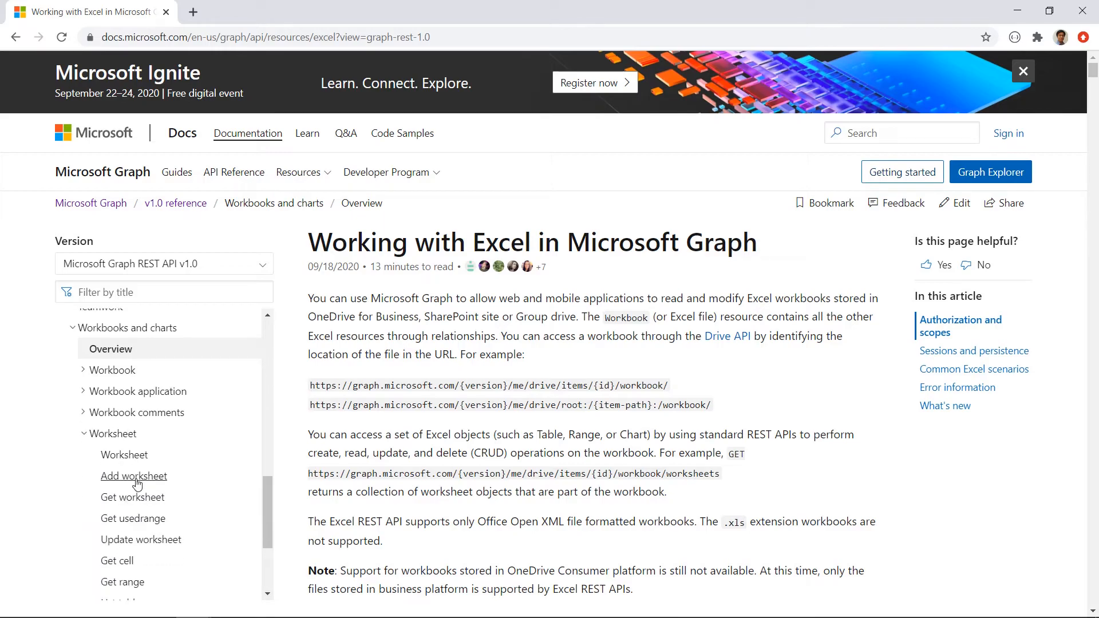
click(133, 477)
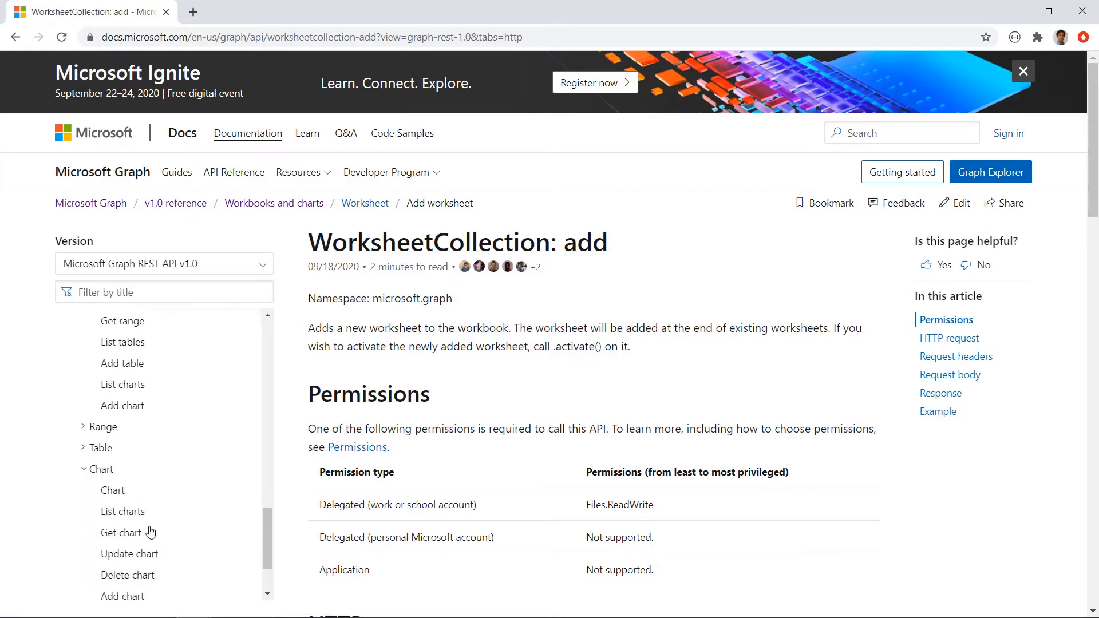
scroll(down, 3)
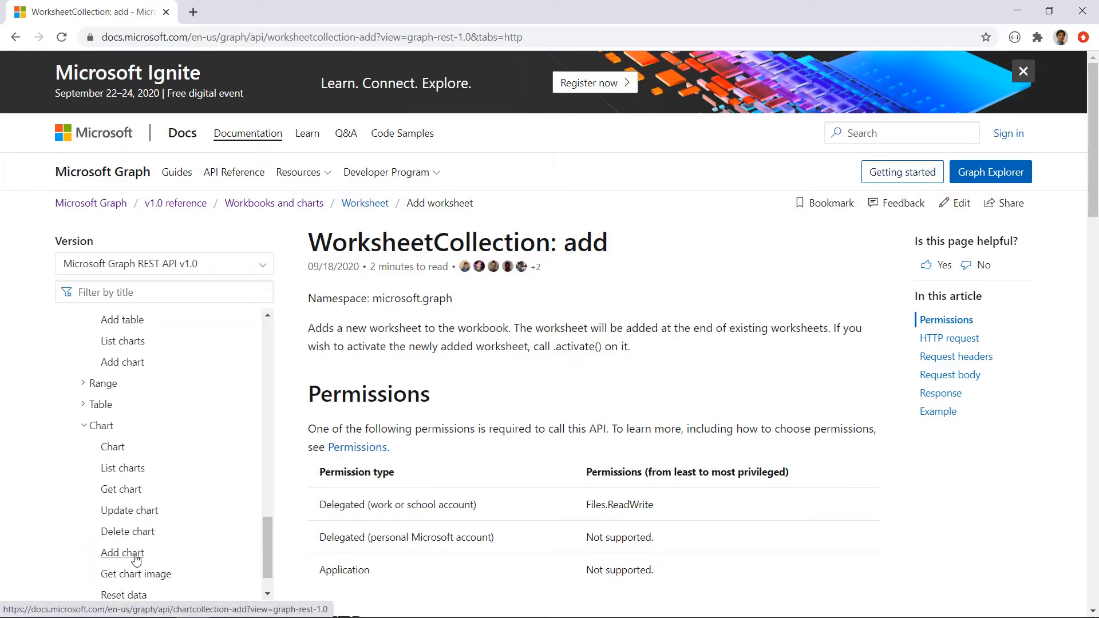
View the Get chart image reference down to its request headers and path parameters.
click(136, 573)
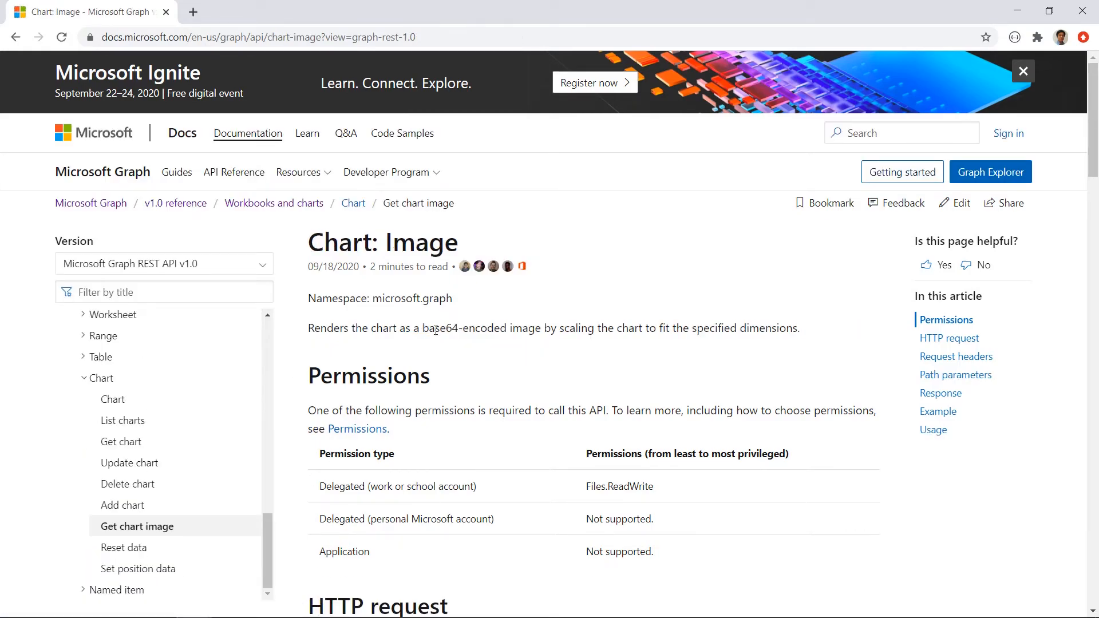
scroll(down, 3)
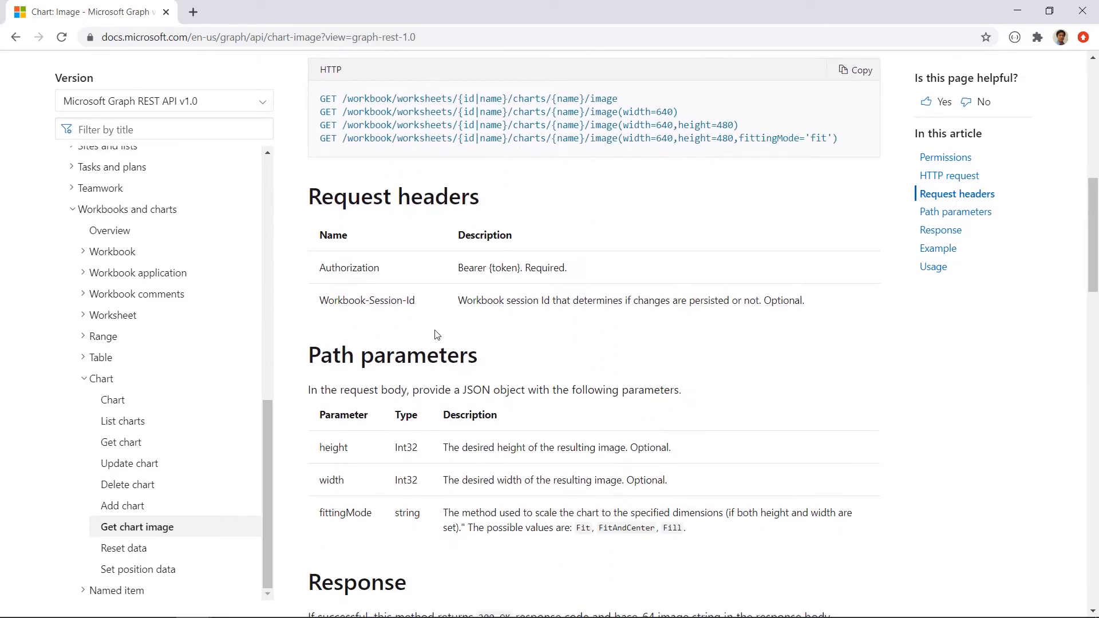
scroll(down, 3)
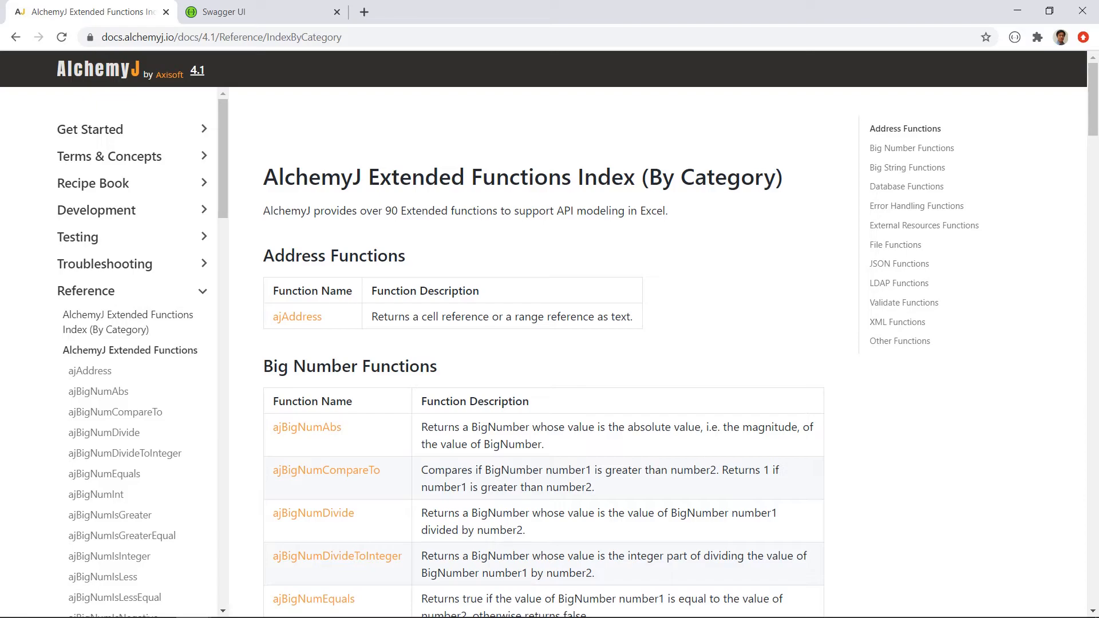
mouse_move(912, 148)
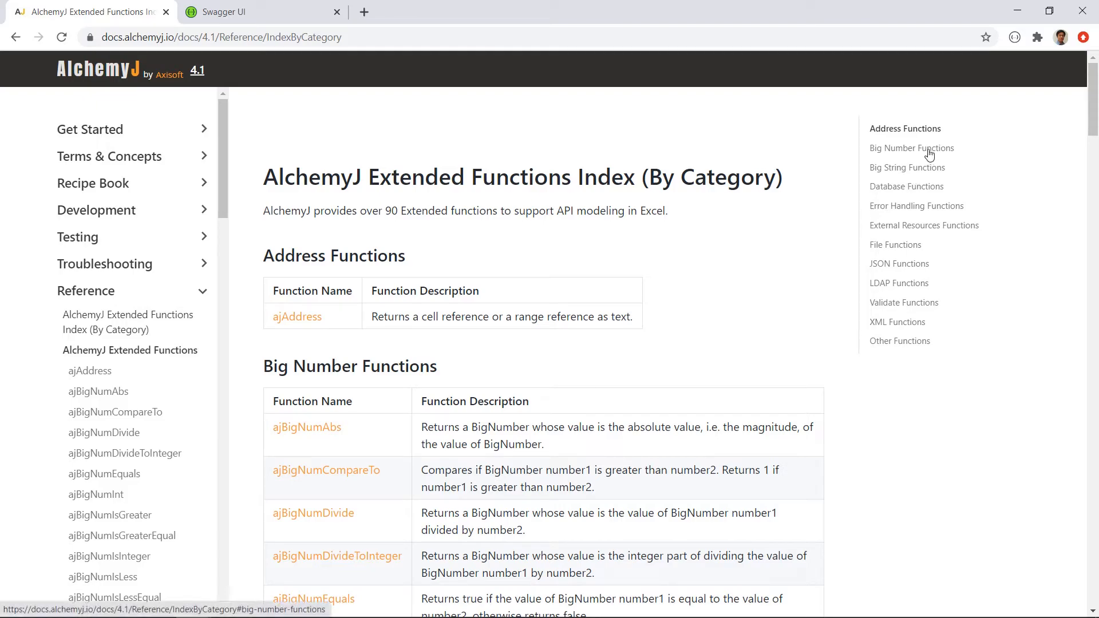
Step through the Big Number, Big String, Database, File, JSON, LDAP and Validate function categories.
click(912, 148)
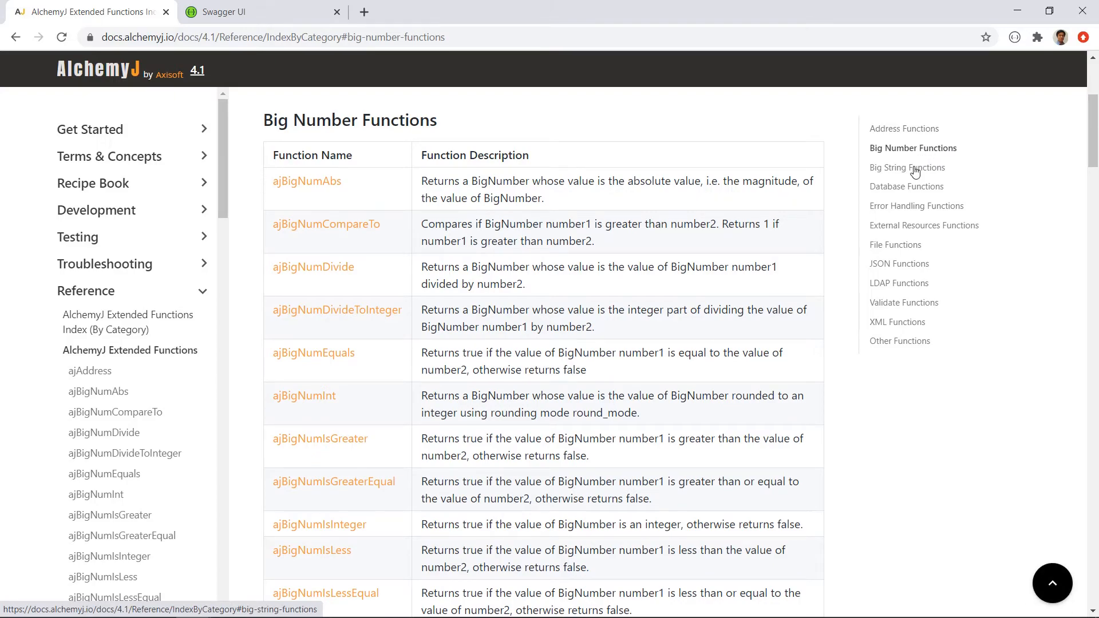
click(906, 167)
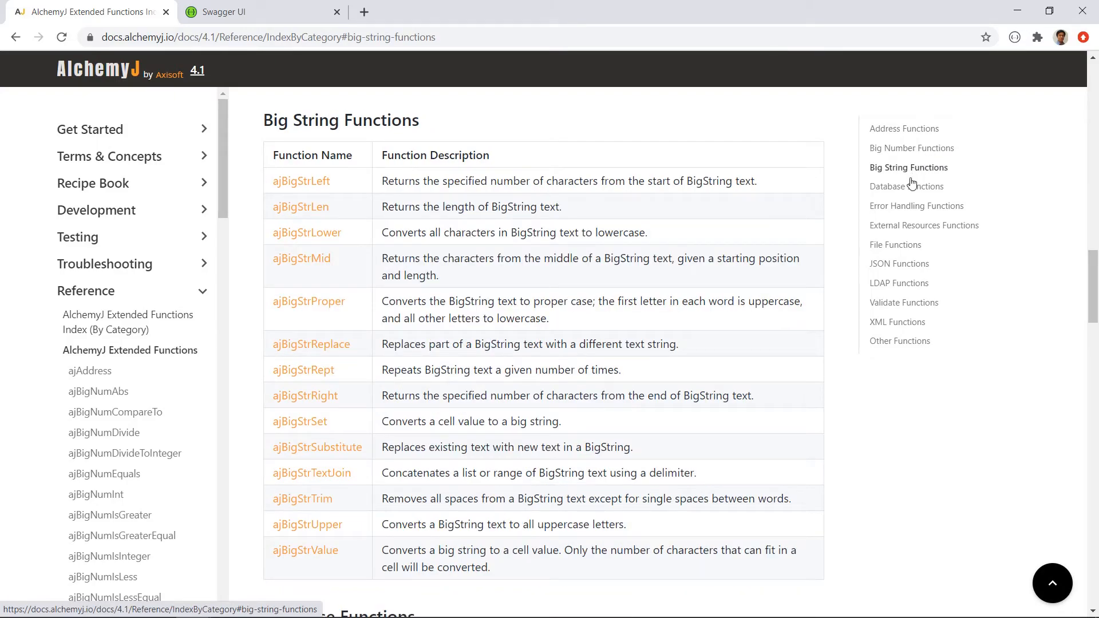
click(906, 185)
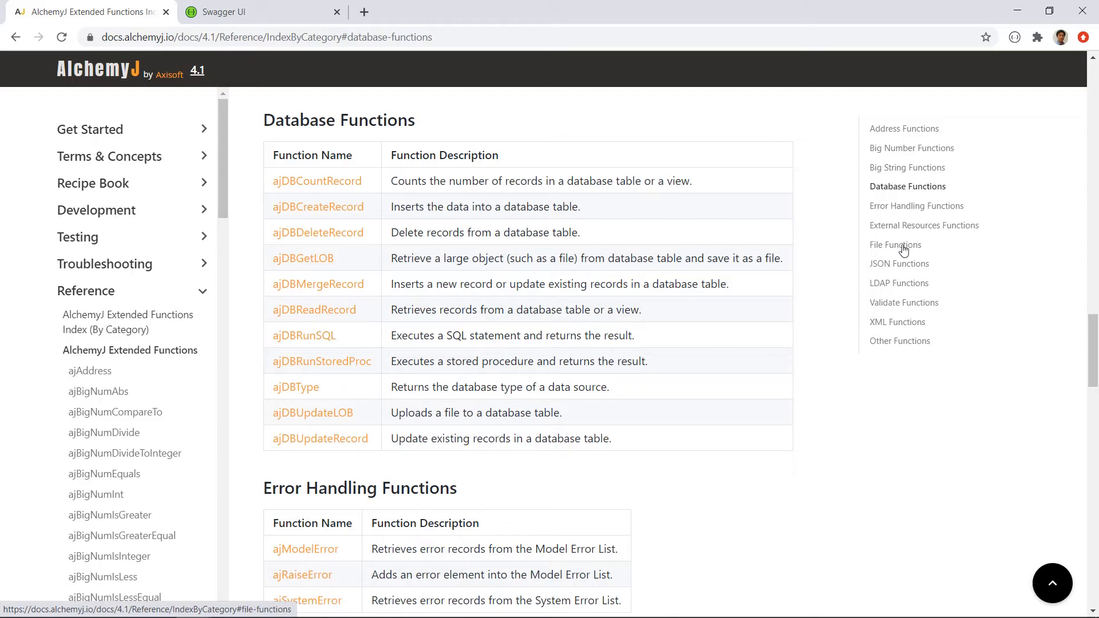
click(895, 245)
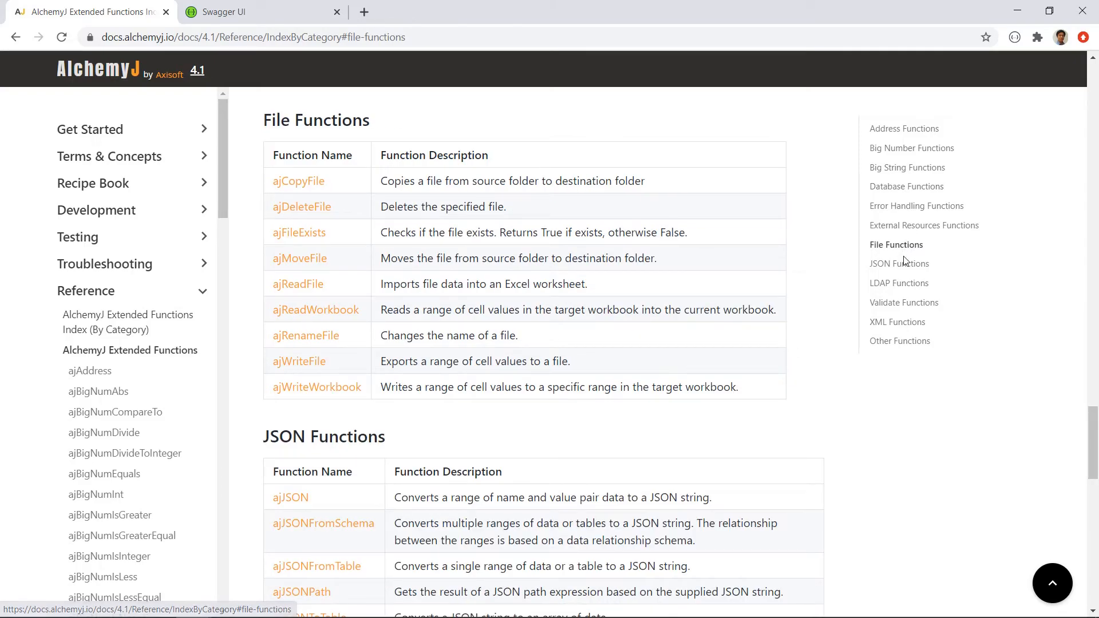
click(899, 264)
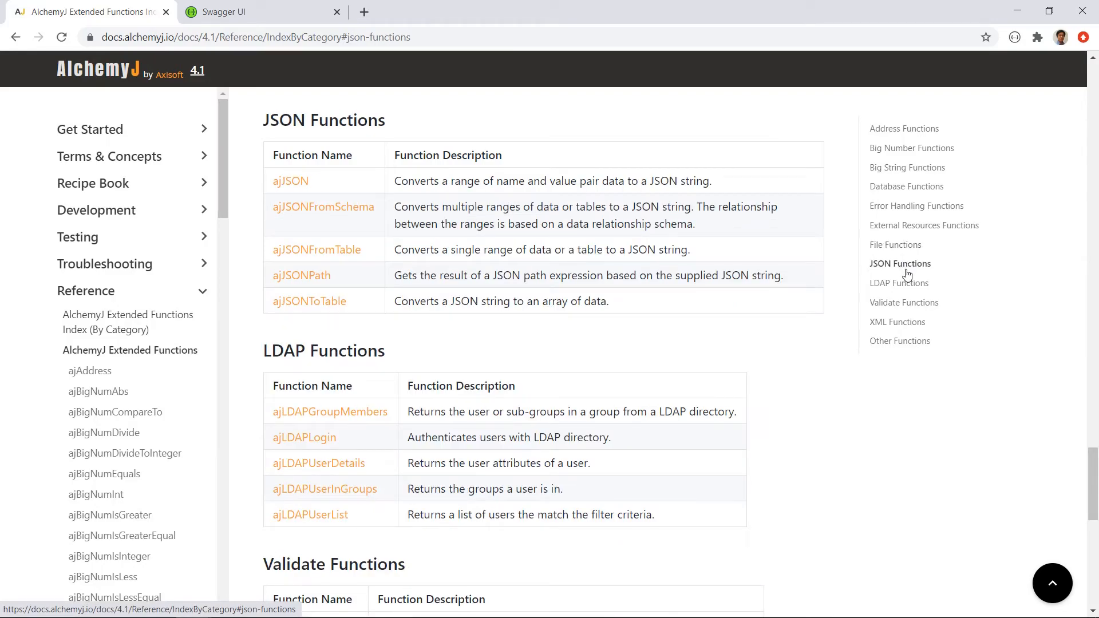
click(900, 283)
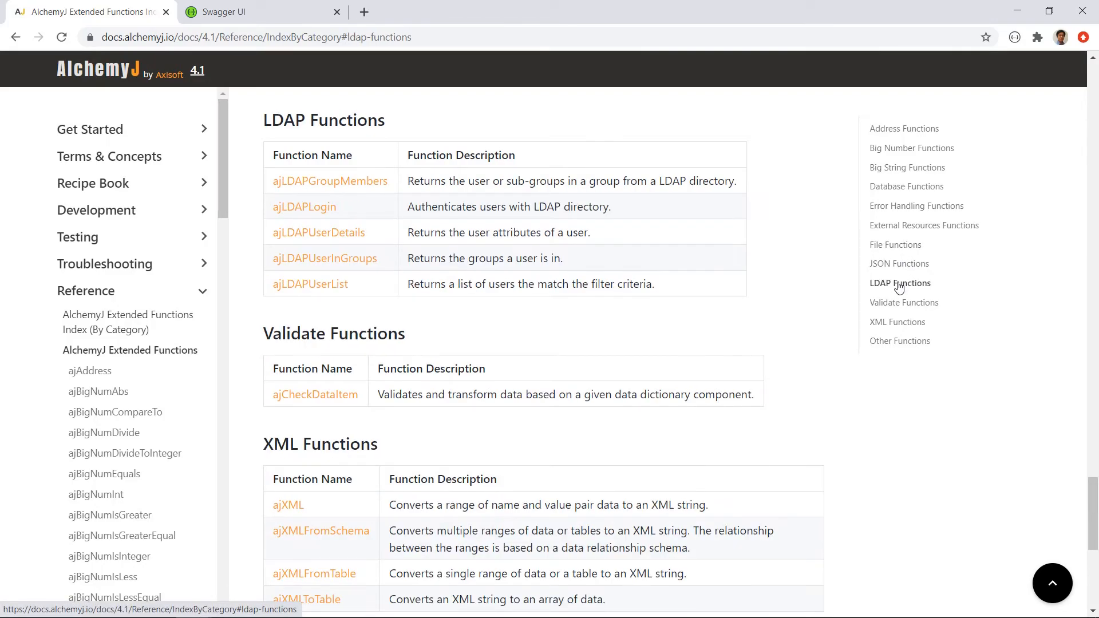
mouse_move(904, 324)
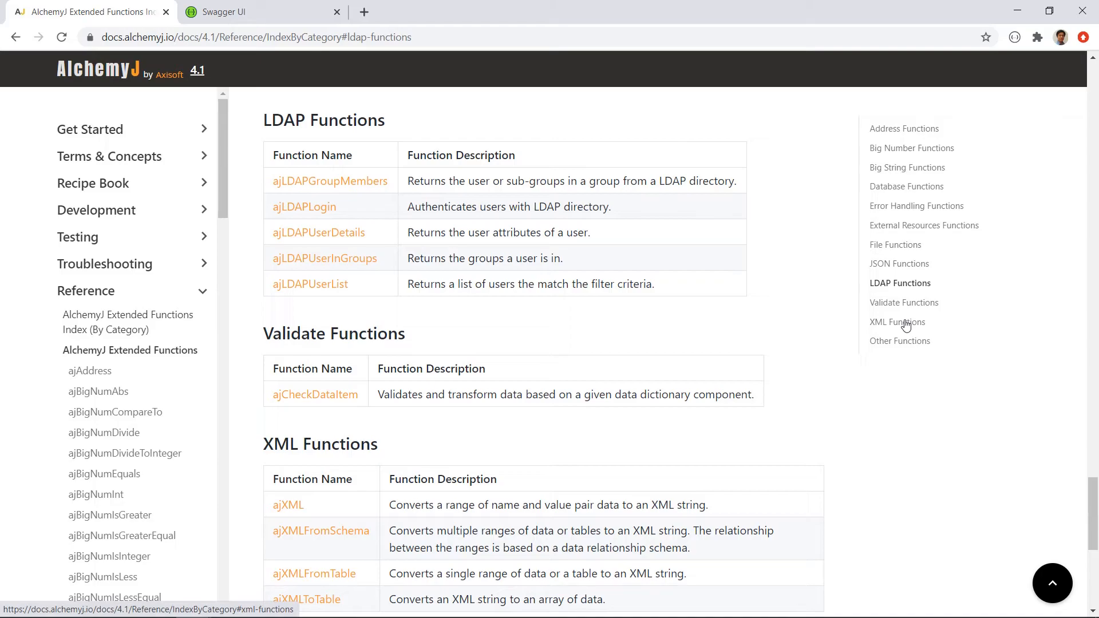
mouse_move(908, 299)
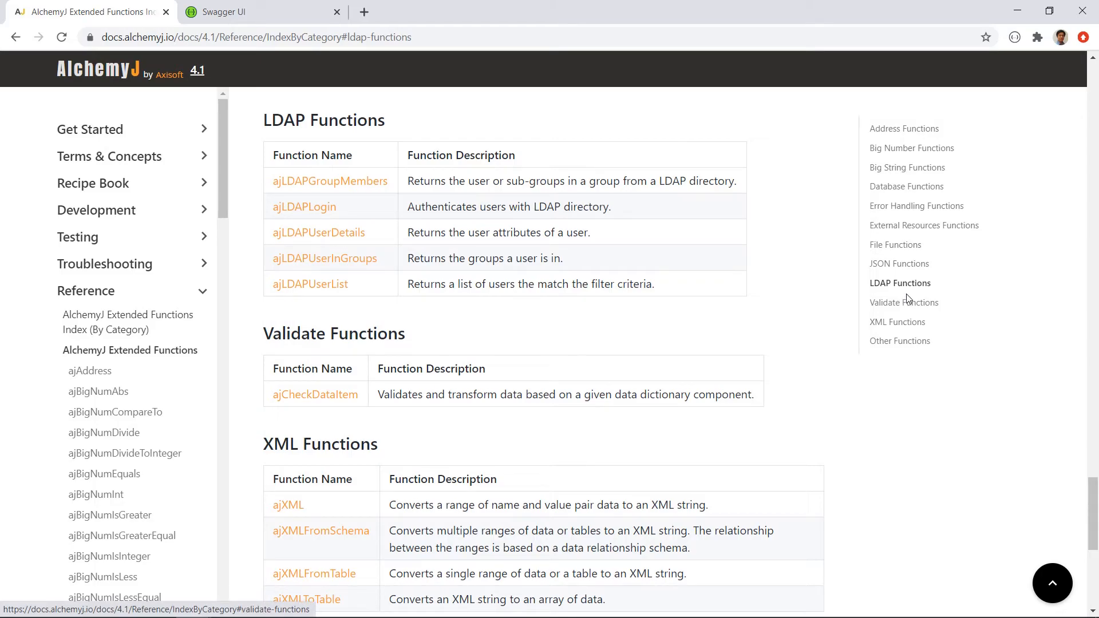
click(904, 303)
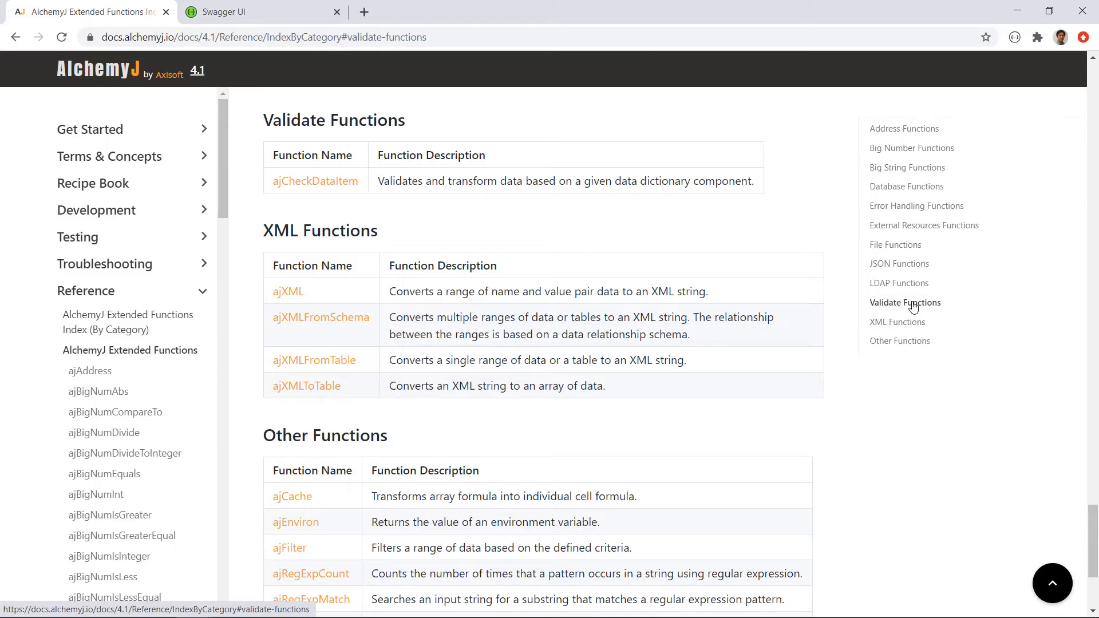
mouse_move(902, 293)
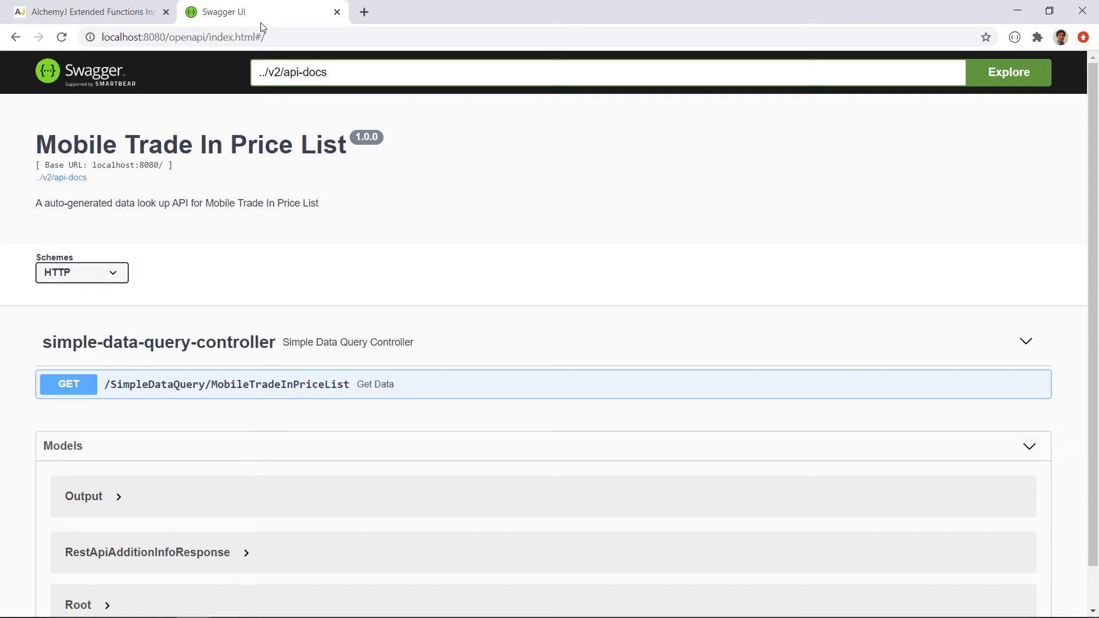
mouse_move(418, 288)
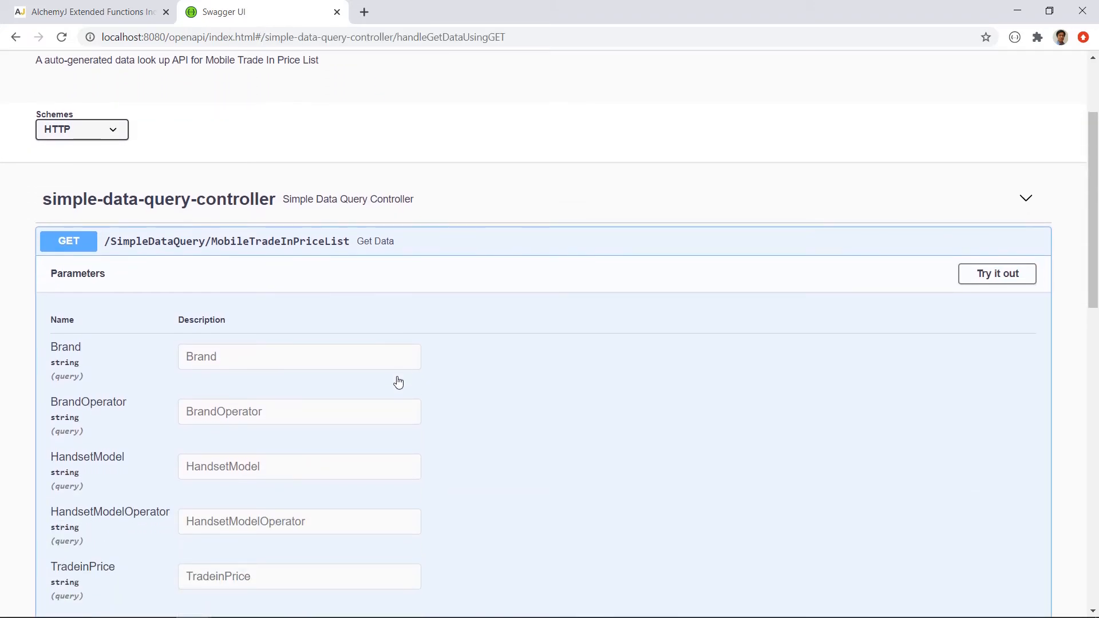
Enable Try it out on GET /SimpleDataQuery/MobileTradeInPriceList to edit its query parameters.
click(996, 274)
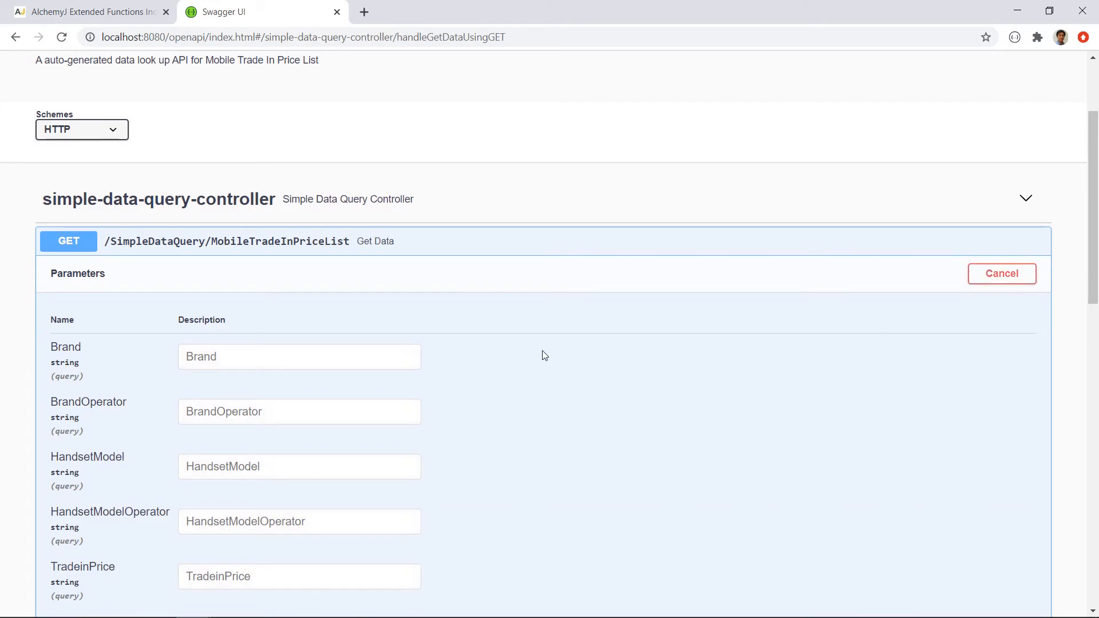